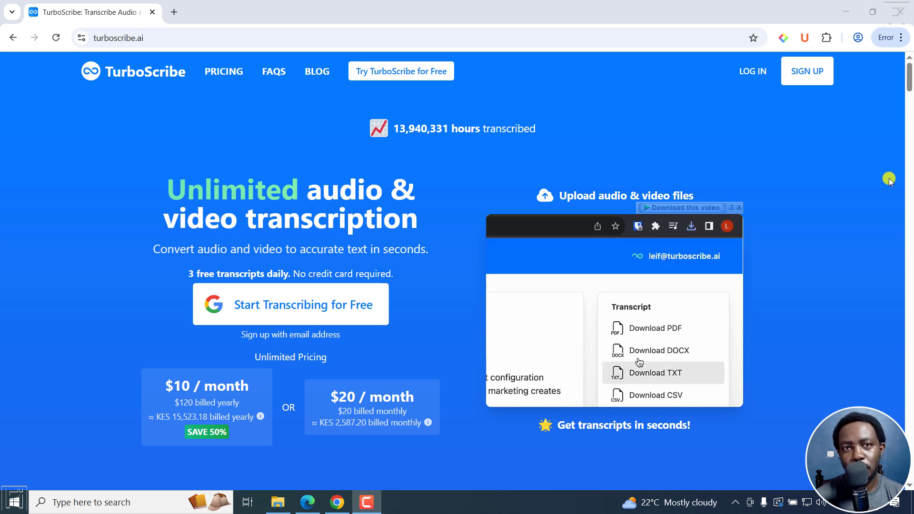
Step: Browse the TurboScribe page, including the pricing plans section
{"action": "left_click", "coordinate": [692, 226]}
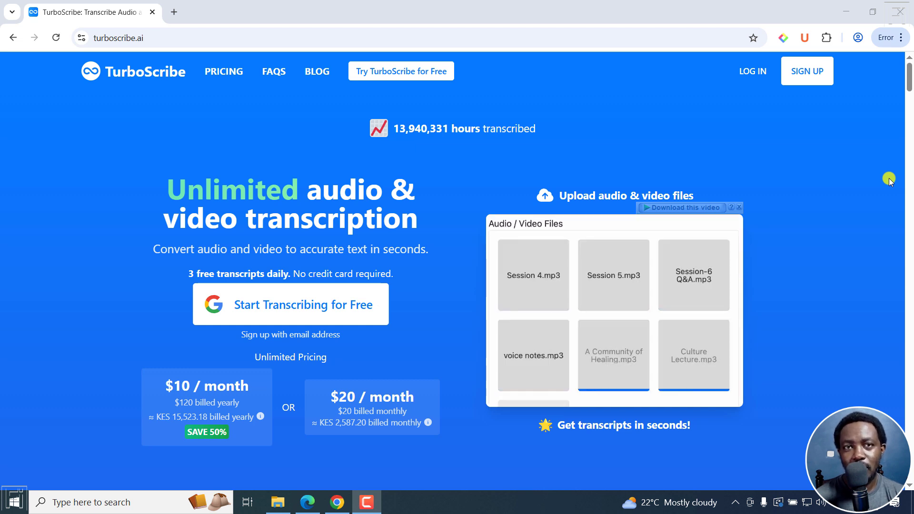
{"action": "left_click", "coordinate": [693, 276]}
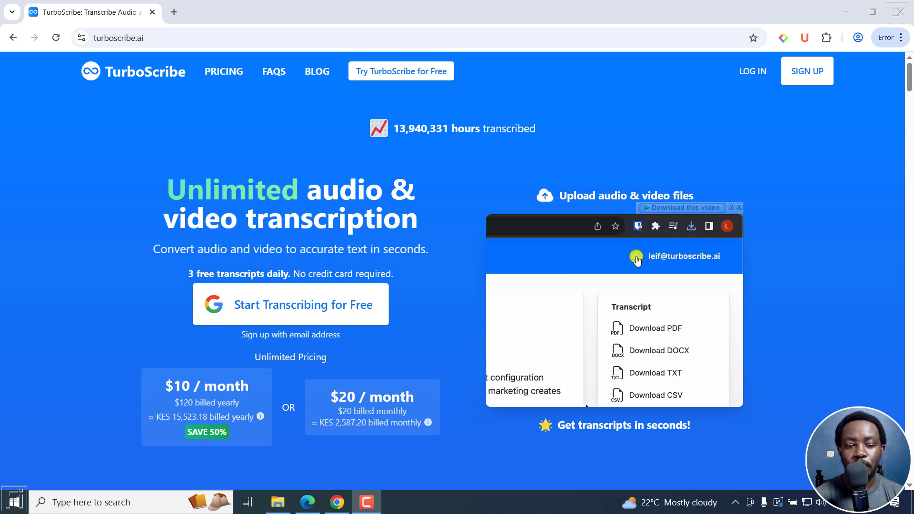
{"action": "scroll", "scroll_direction": "down", "scroll_amount": 3}
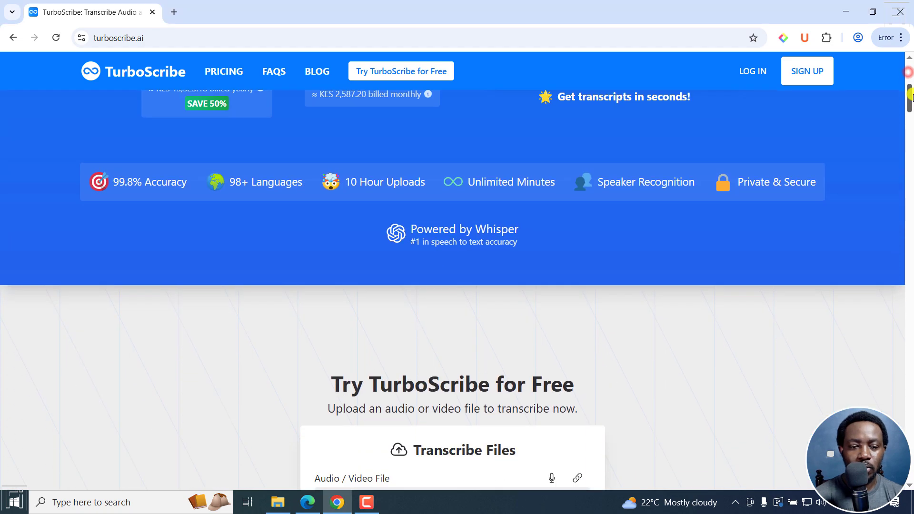
{"action": "scroll", "scroll_direction": "down", "scroll_amount": 3}
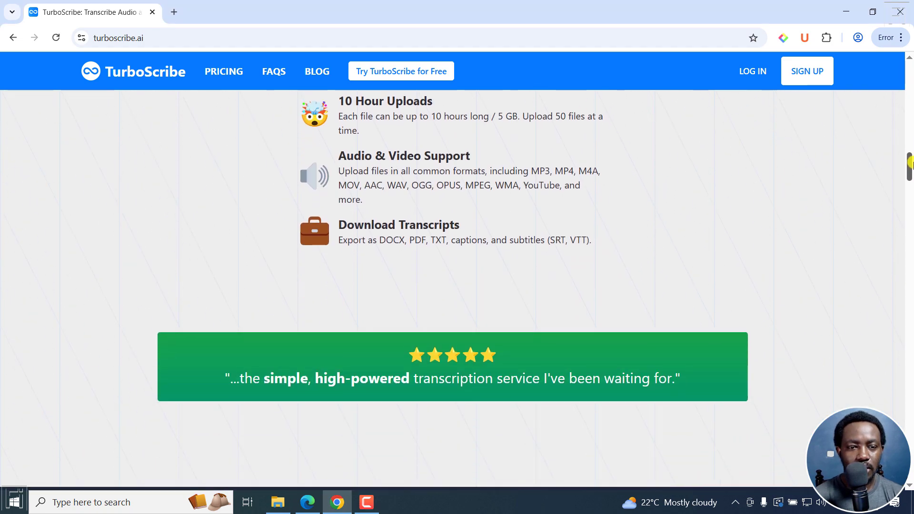
{"action": "scroll", "scroll_direction": "up", "scroll_amount": 3}
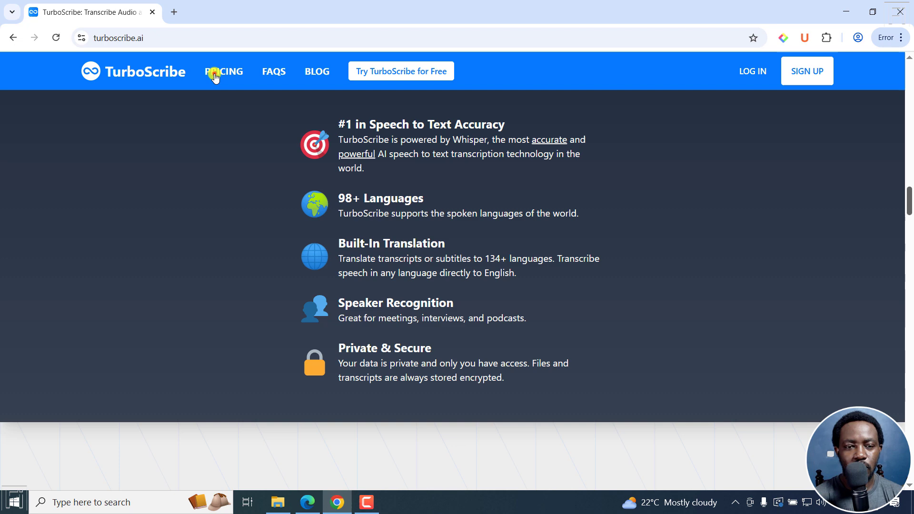
{"action": "left_click", "coordinate": [224, 71]}
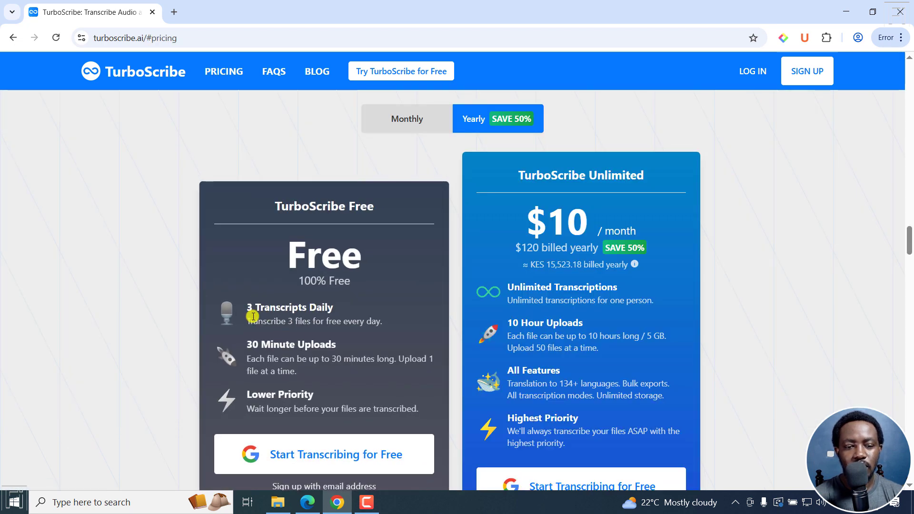
{"action": "mouse_move", "coordinate": [270, 323]}
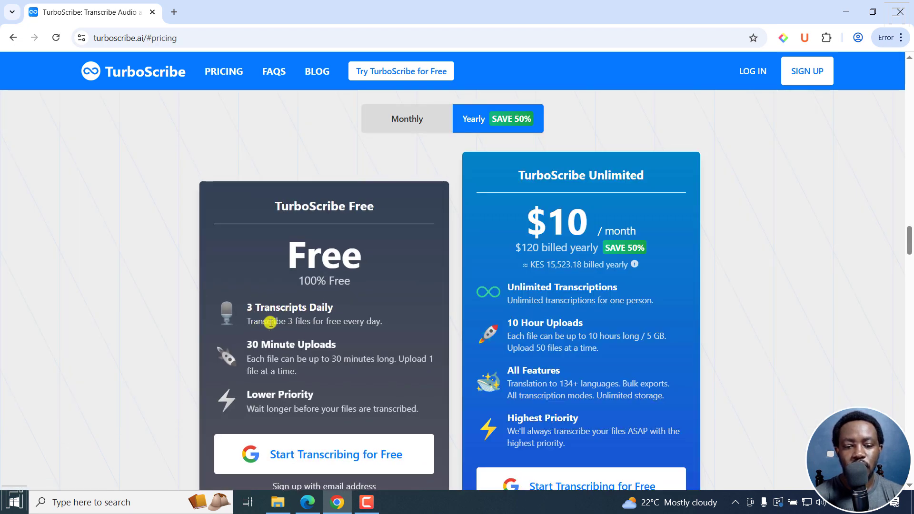
{"action": "mouse_move", "coordinate": [306, 338]}
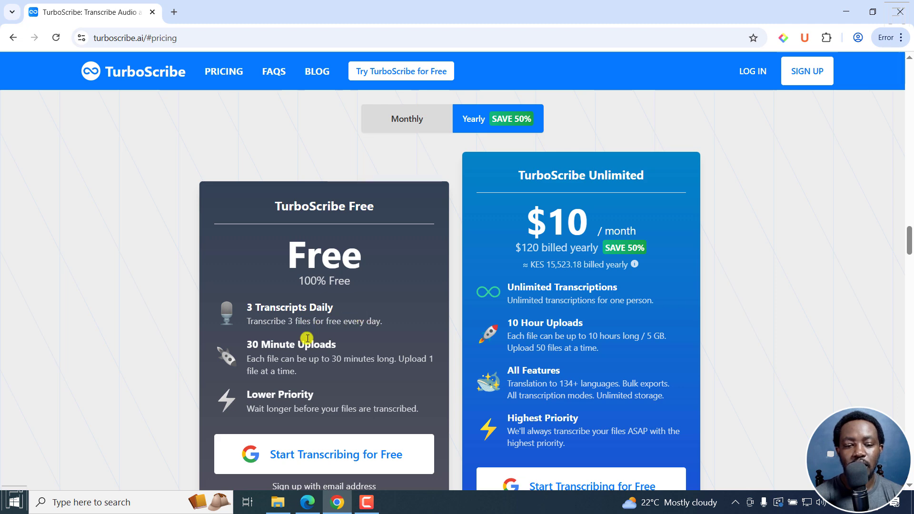
{"action": "mouse_move", "coordinate": [291, 363]}
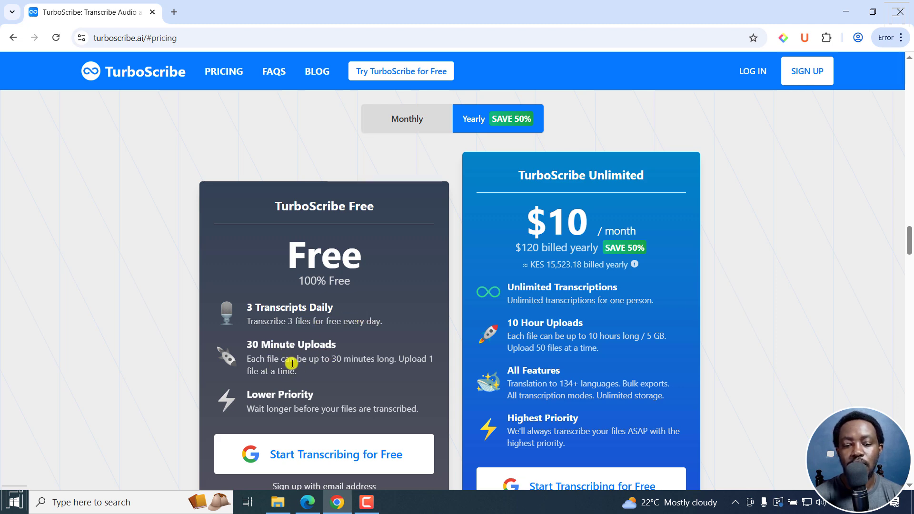
{"action": "mouse_move", "coordinate": [266, 371]}
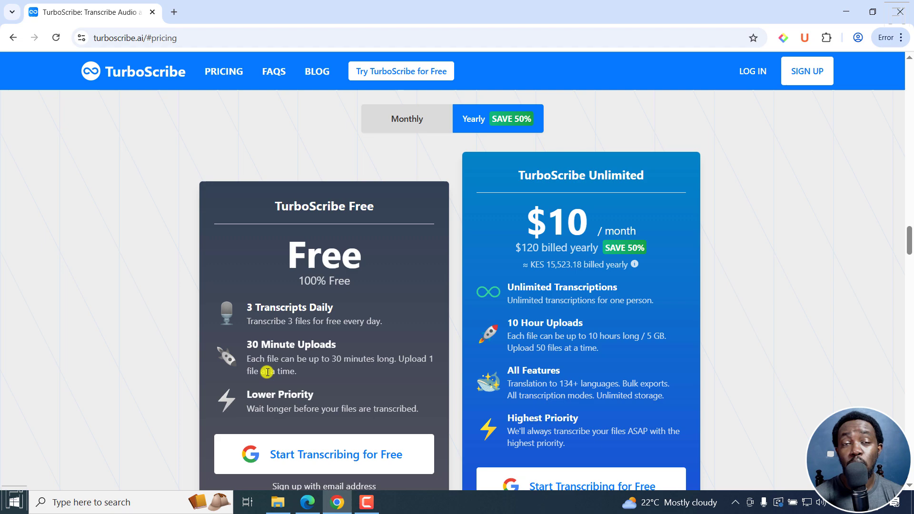
{"action": "mouse_move", "coordinate": [388, 341]}
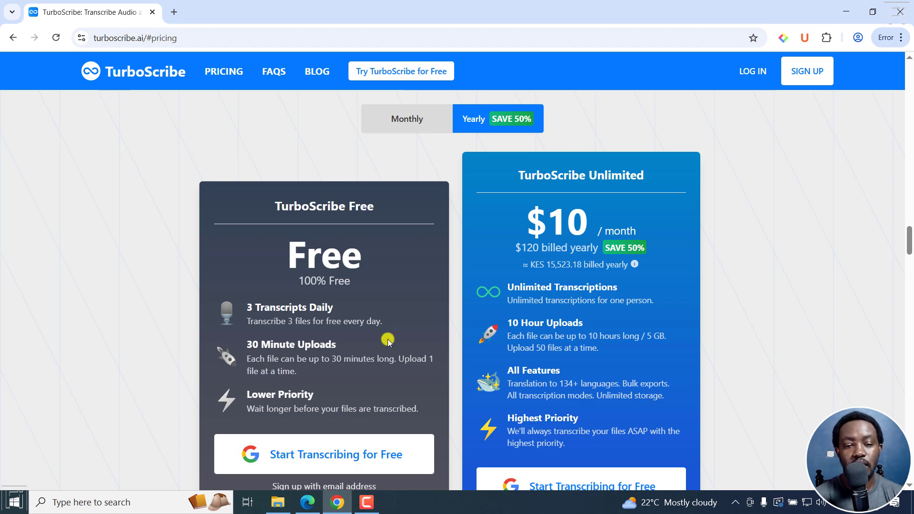
{"action": "scroll", "scroll_direction": "down", "scroll_amount": 3}
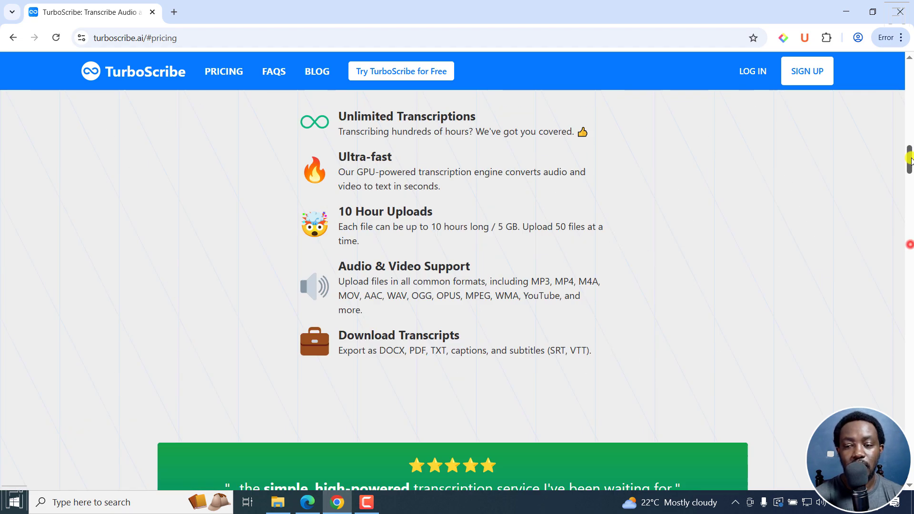
{"action": "scroll", "scroll_direction": "up", "scroll_amount": 3}
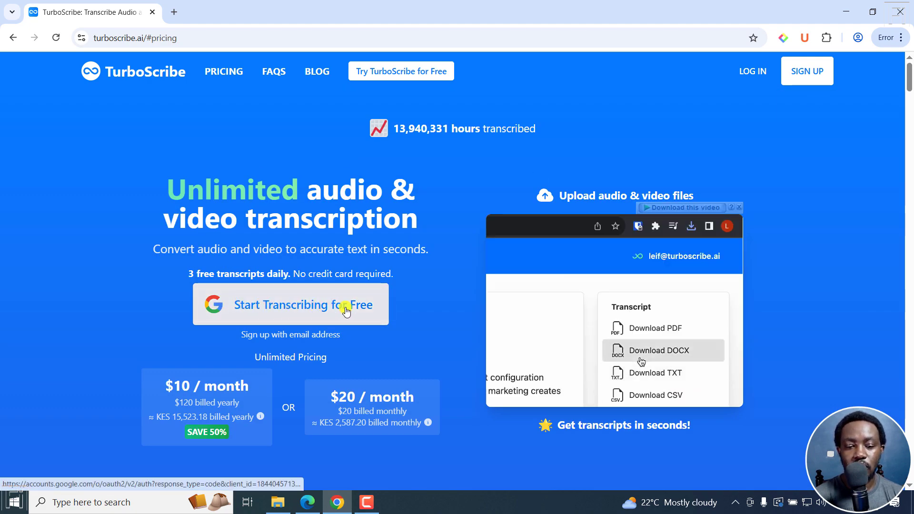
{"action": "scroll", "scroll_direction": "down", "scroll_amount": 3}
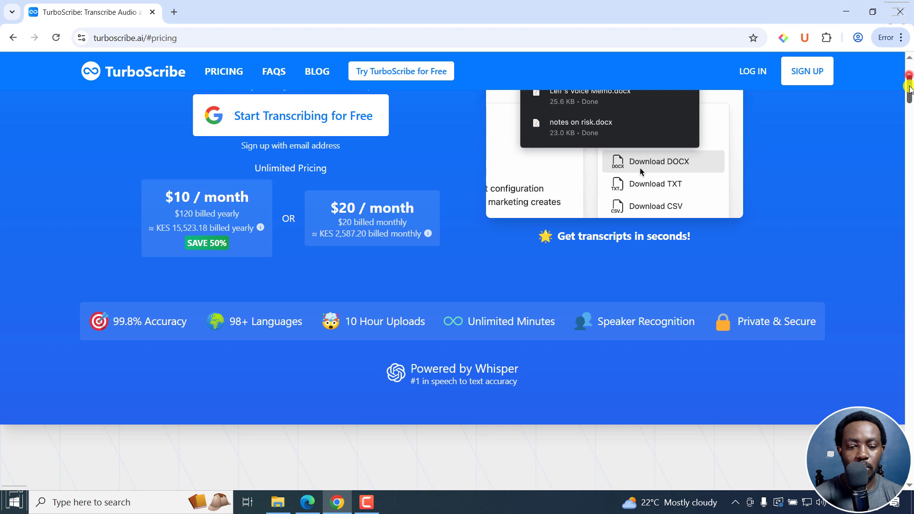
{"action": "scroll", "scroll_direction": "up", "scroll_amount": 3}
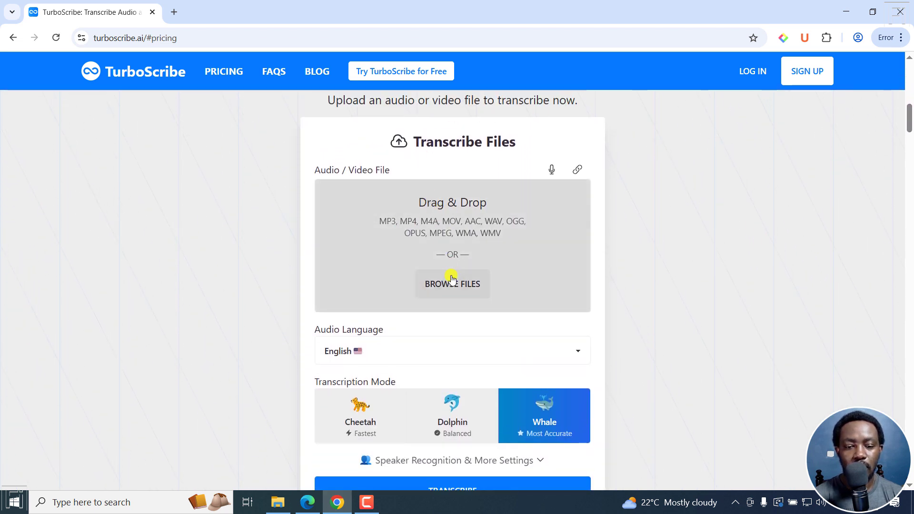
Step: Upload the Foxit PDF tutorial .mp4 from Downloads for transcription
{"action": "left_click", "coordinate": [452, 284]}
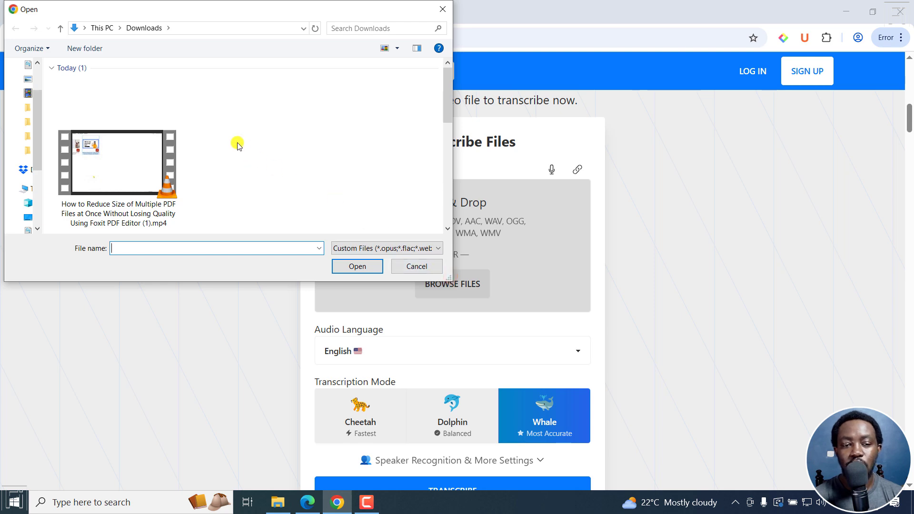
{"action": "left_click", "coordinate": [118, 169]}
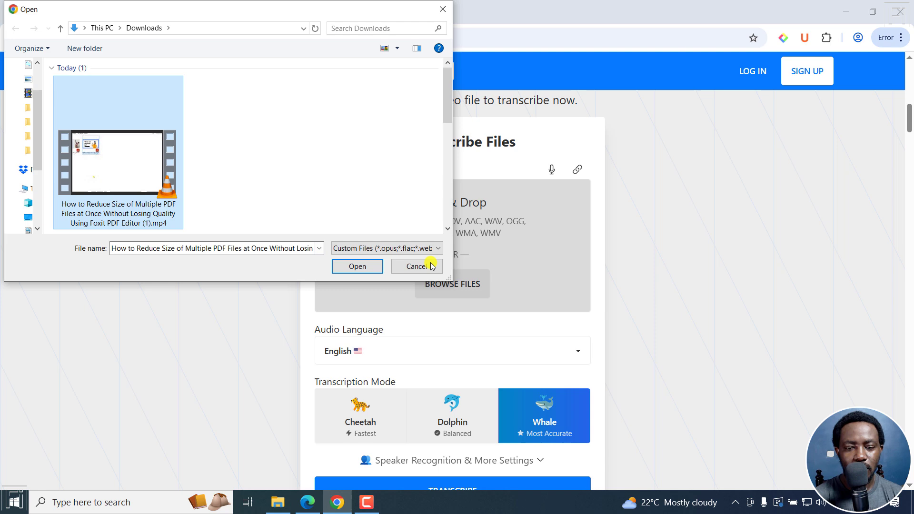
{"action": "left_click", "coordinate": [357, 267]}
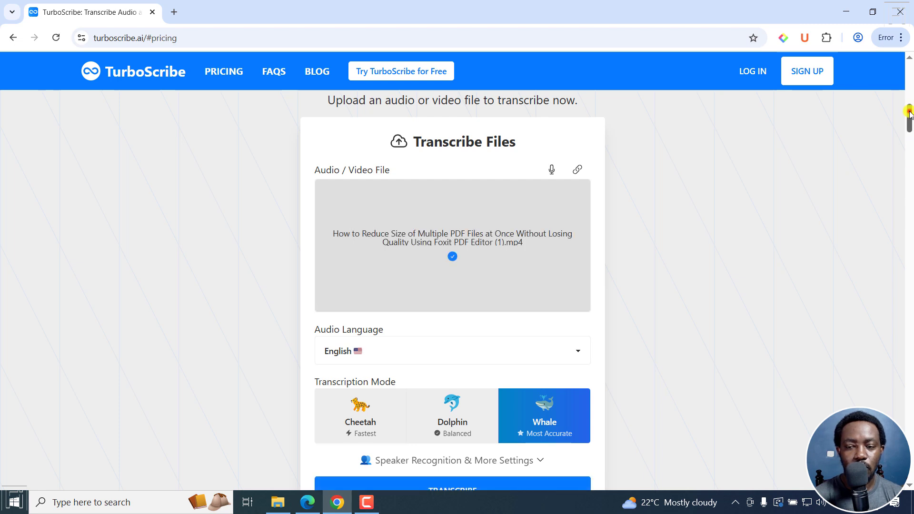
{"action": "scroll", "scroll_direction": "down", "scroll_amount": 3}
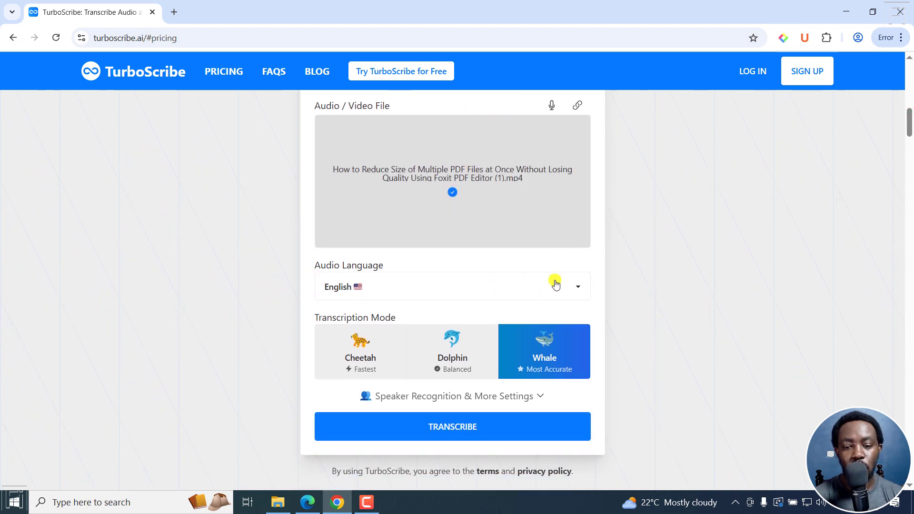
{"action": "mouse_move", "coordinate": [585, 292]}
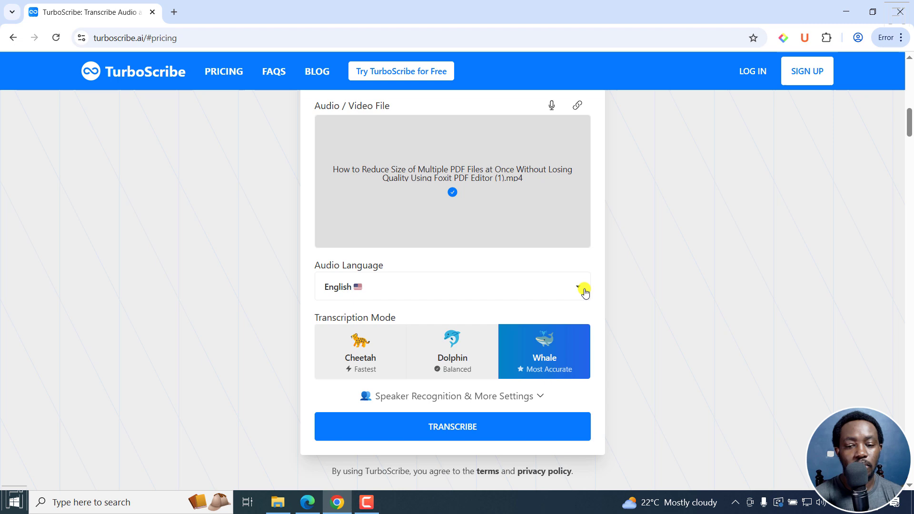
{"action": "left_click", "coordinate": [584, 287]}
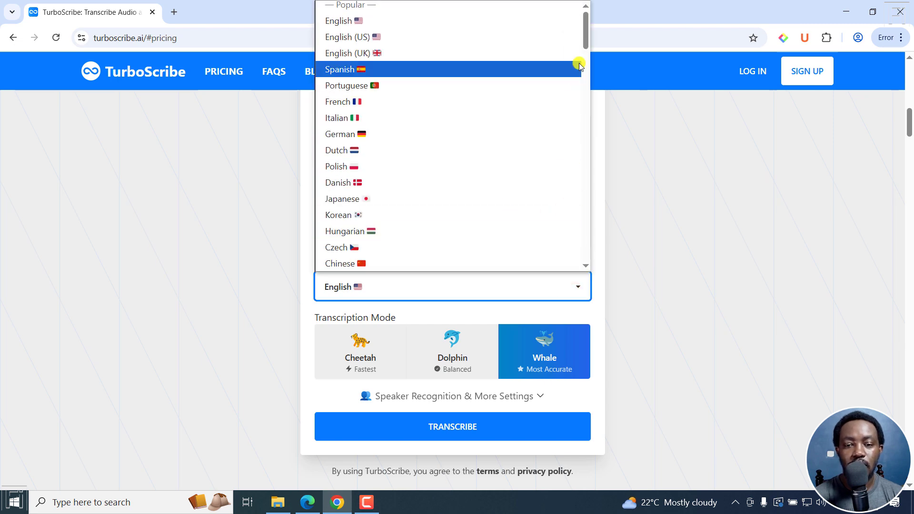
{"action": "scroll", "scroll_direction": "down", "scroll_amount": 3}
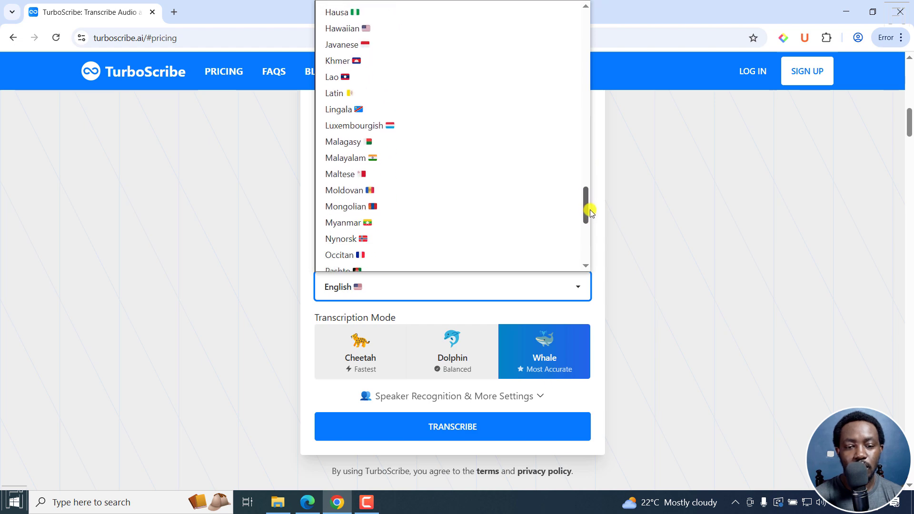
{"action": "scroll", "scroll_direction": "up", "scroll_amount": 3}
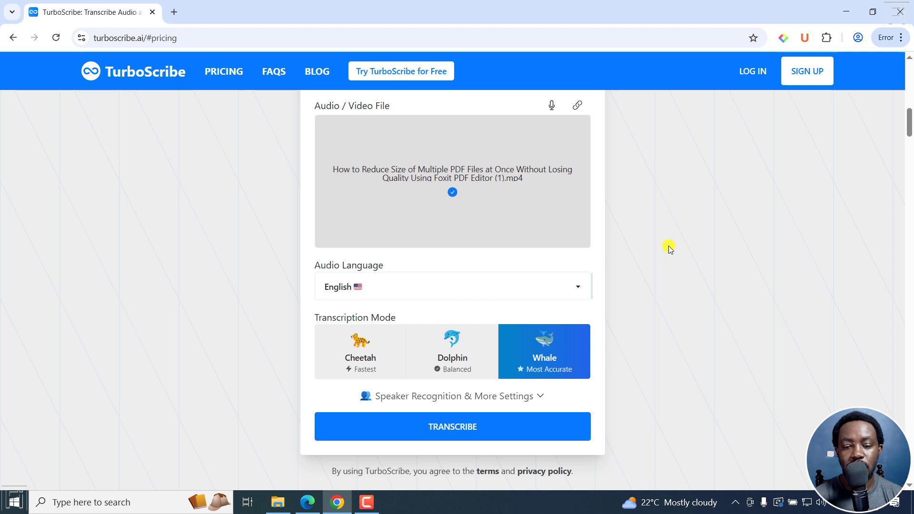
{"action": "scroll", "scroll_direction": "down", "scroll_amount": 3}
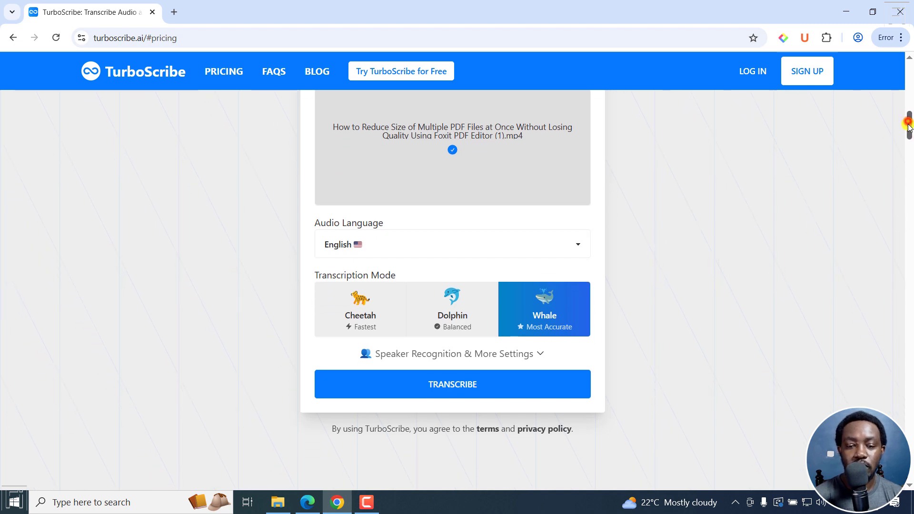
Step: Try the Cheetah, Dolphin and Whale transcription modes, ending on Cheetah
{"action": "scroll", "scroll_direction": "down", "scroll_amount": 3}
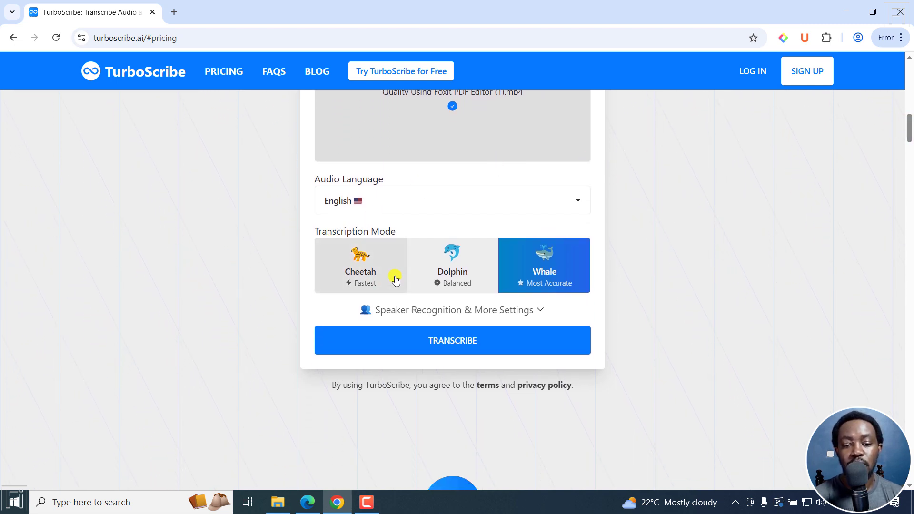
{"action": "left_click", "coordinate": [360, 265]}
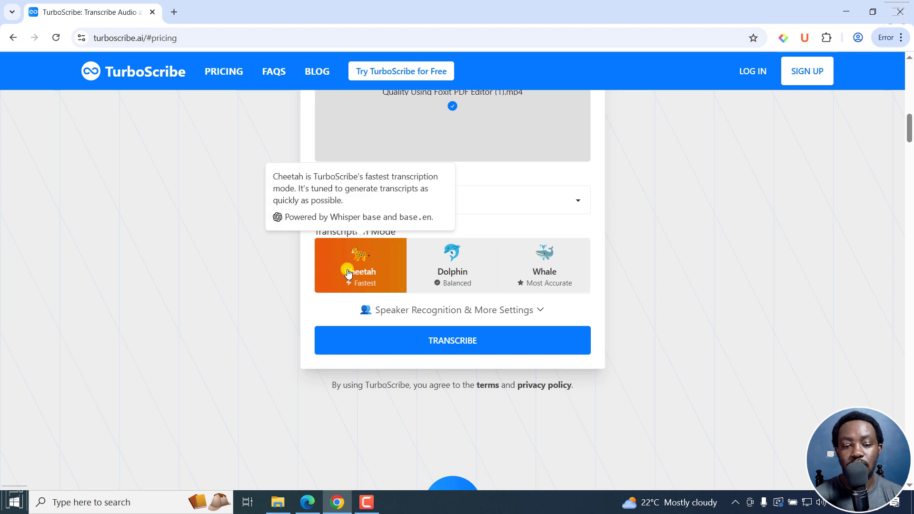
{"action": "mouse_move", "coordinate": [377, 219]}
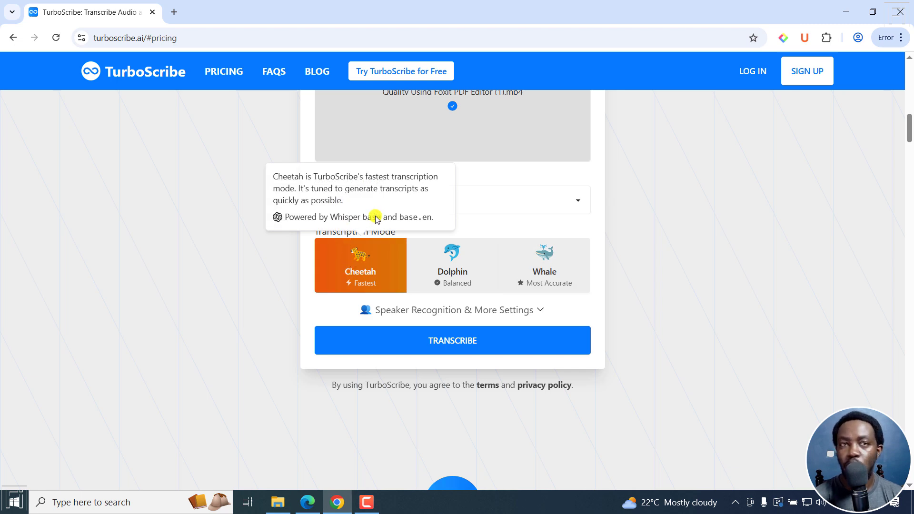
{"action": "left_click", "coordinate": [452, 266]}
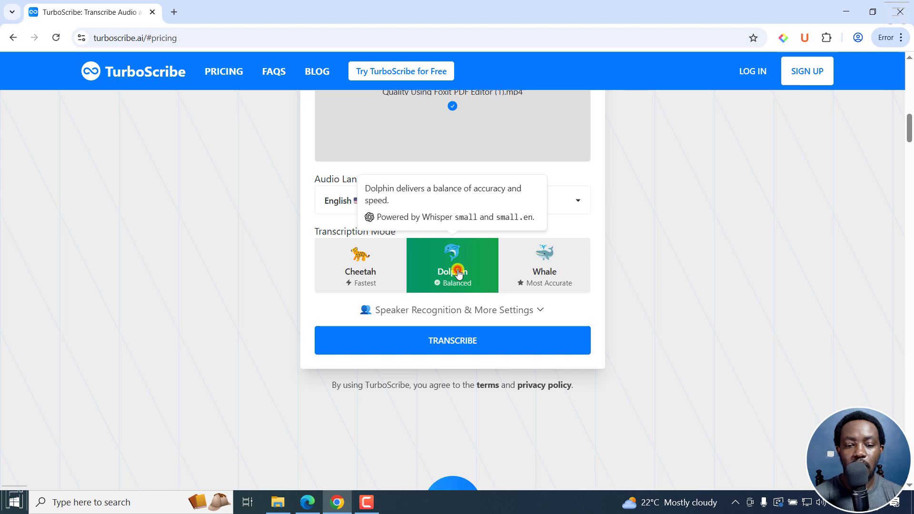
{"action": "mouse_move", "coordinate": [468, 222]}
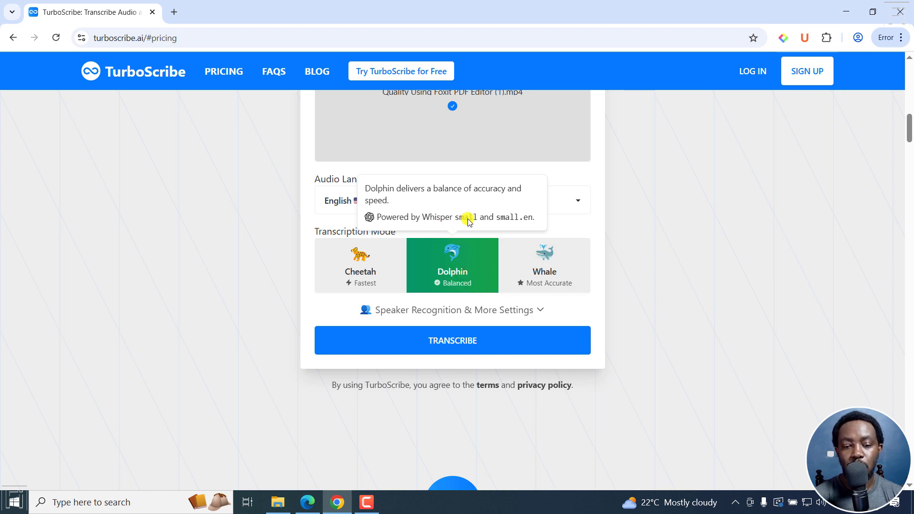
{"action": "mouse_move", "coordinate": [541, 277]}
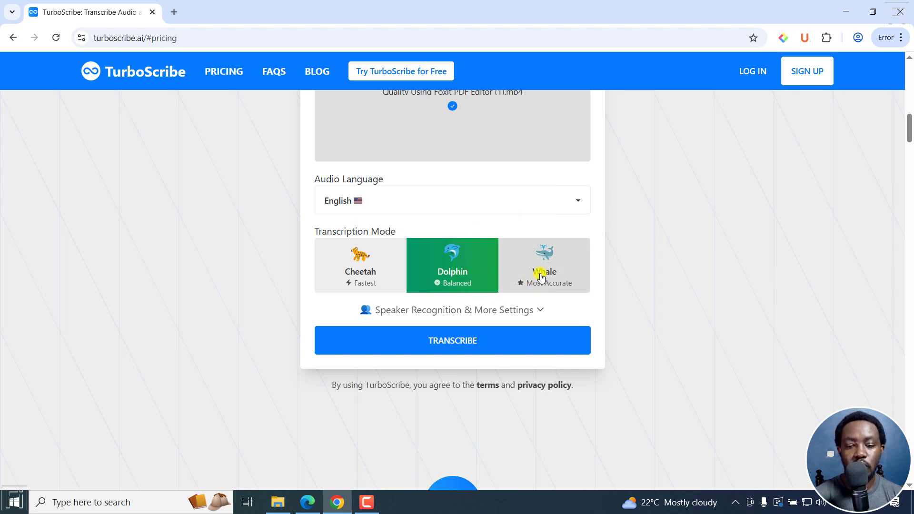
{"action": "left_click", "coordinate": [543, 265]}
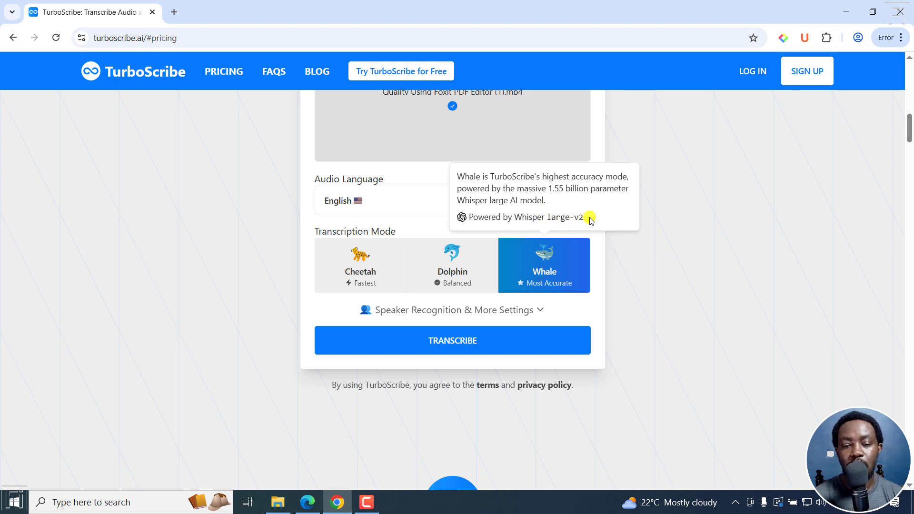
{"action": "mouse_move", "coordinate": [542, 201]}
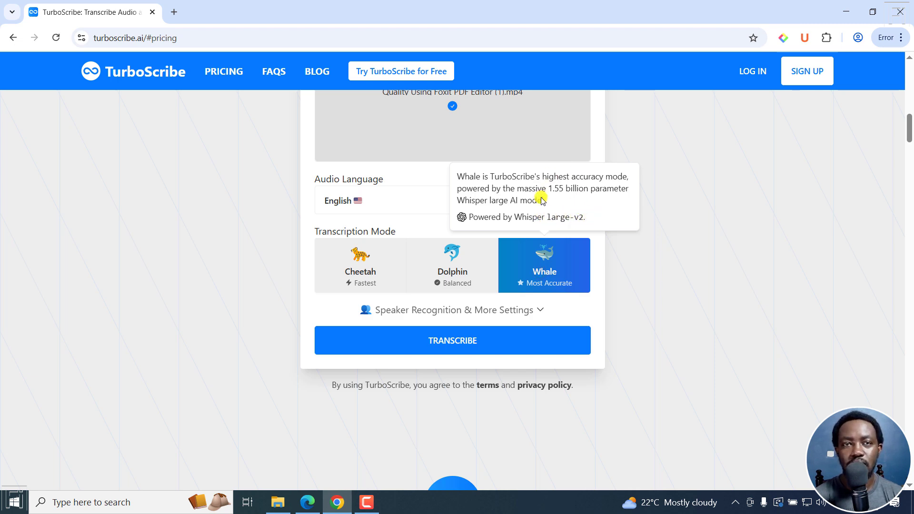
{"action": "mouse_move", "coordinate": [470, 250]}
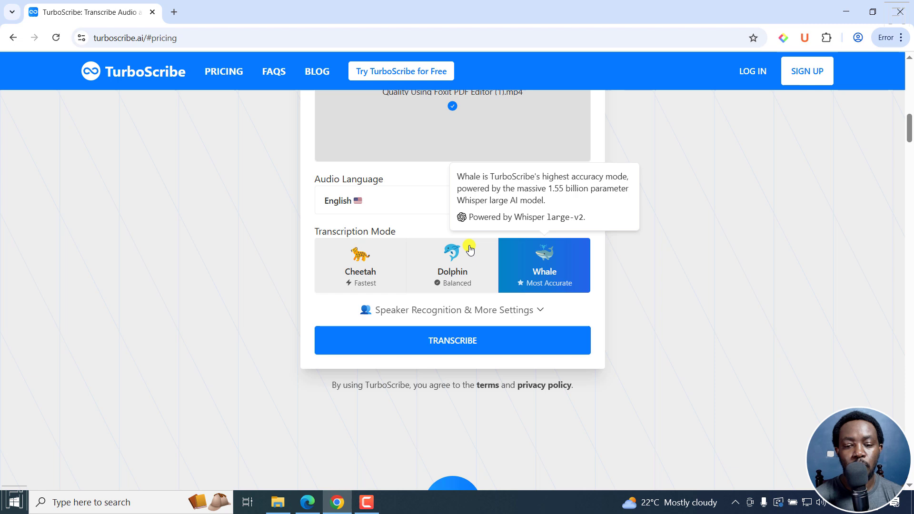
{"action": "mouse_move", "coordinate": [360, 266]}
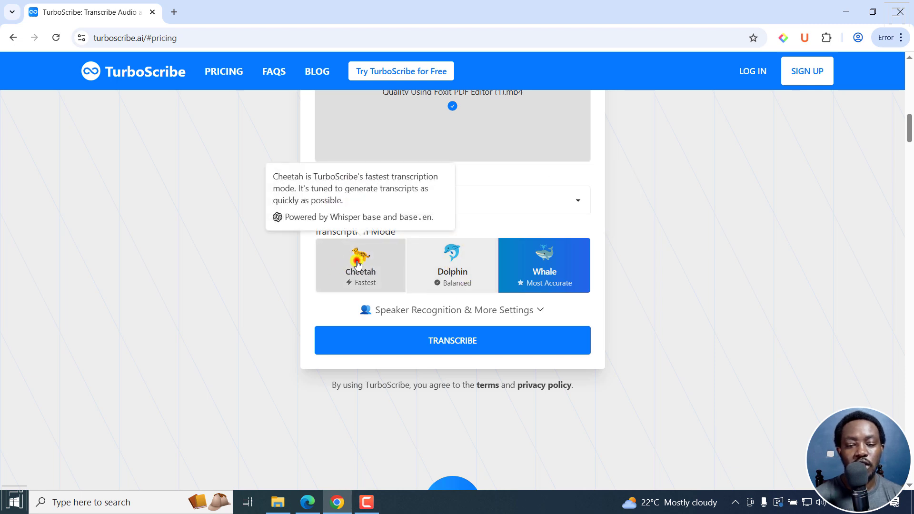
{"action": "left_click", "coordinate": [360, 265]}
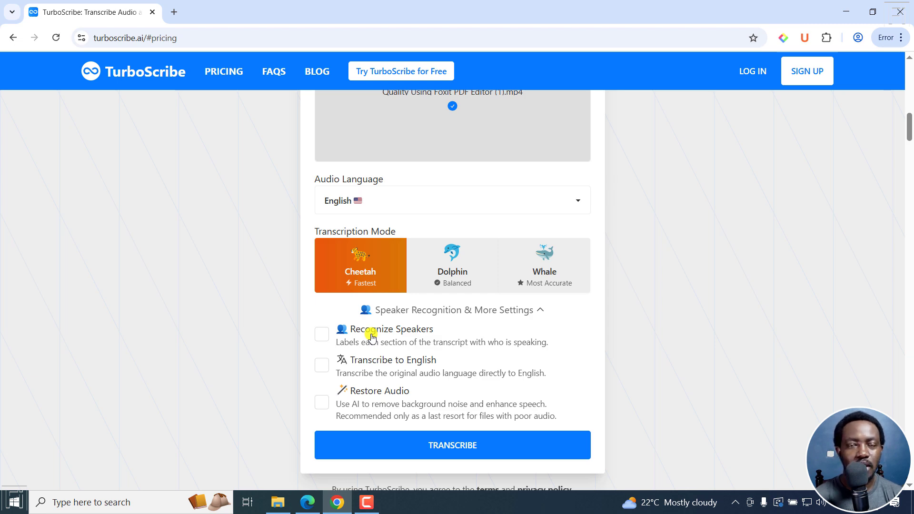
{"action": "mouse_move", "coordinate": [494, 413]}
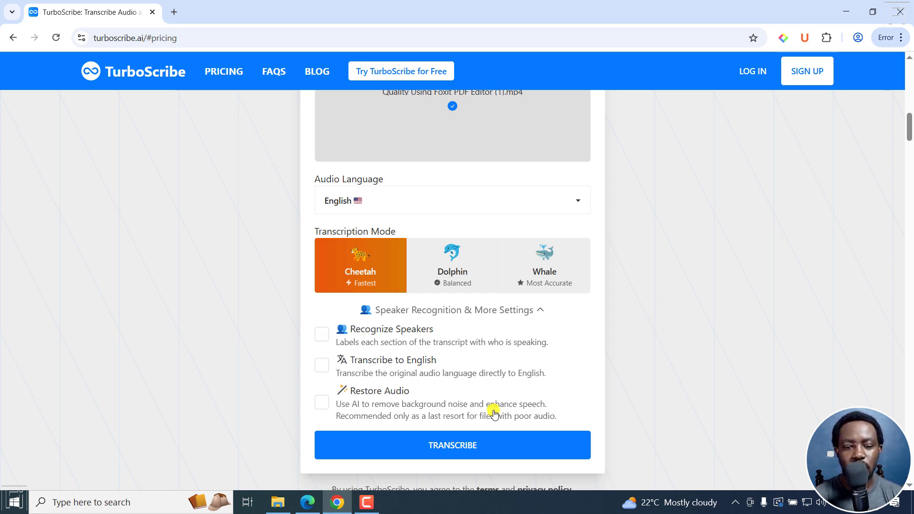
{"action": "mouse_move", "coordinate": [396, 364]}
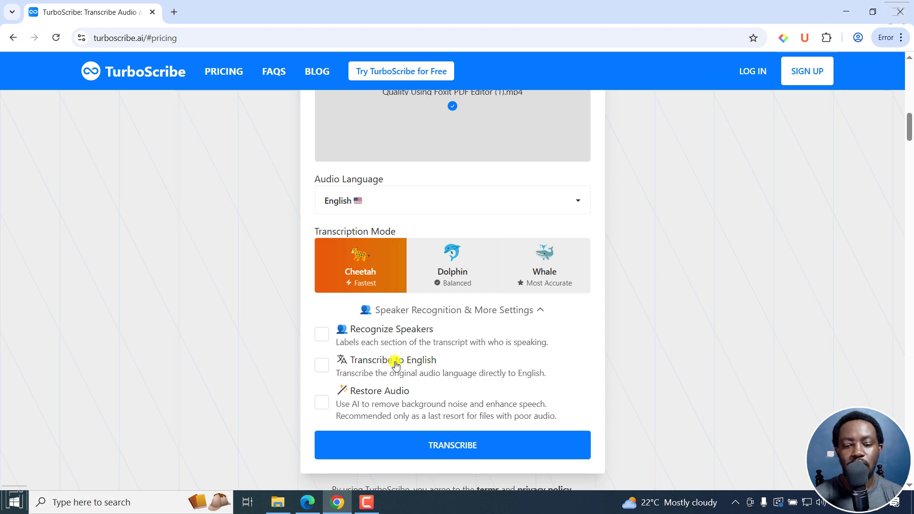
{"action": "mouse_move", "coordinate": [406, 364]}
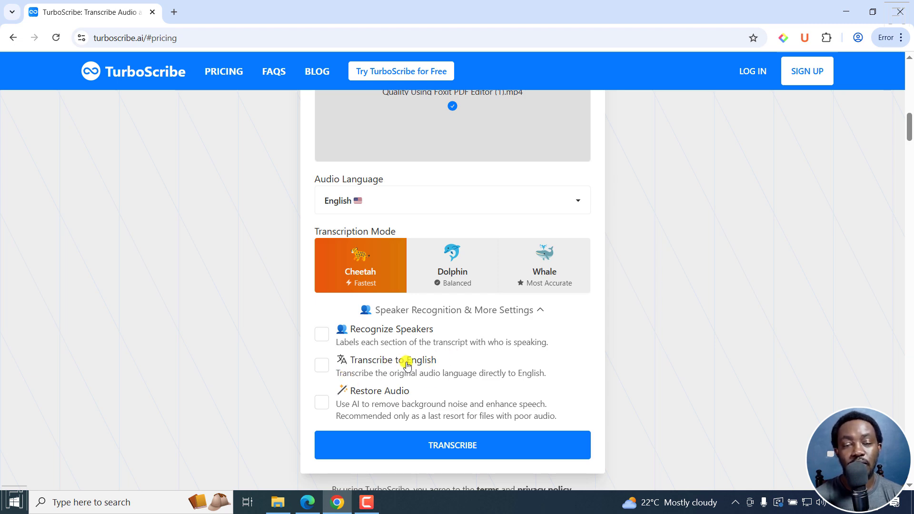
{"action": "mouse_move", "coordinate": [536, 371]}
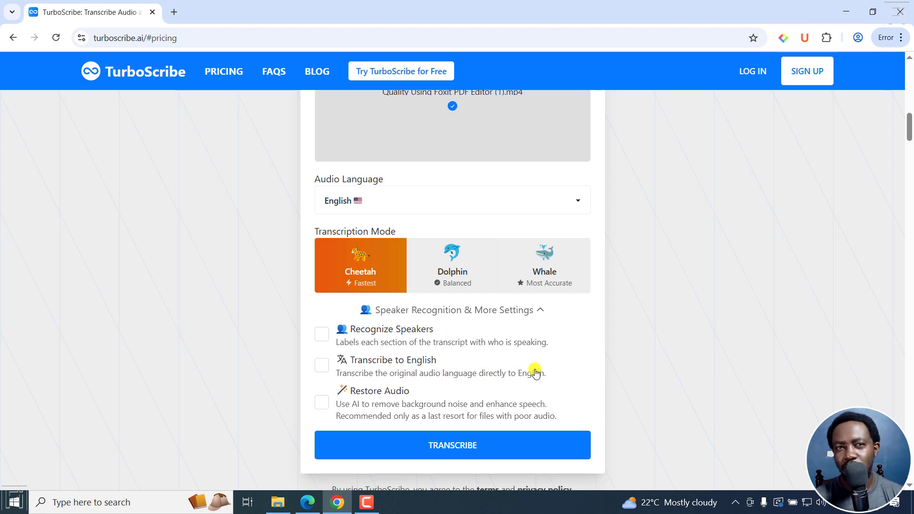
{"action": "mouse_move", "coordinate": [350, 410]}
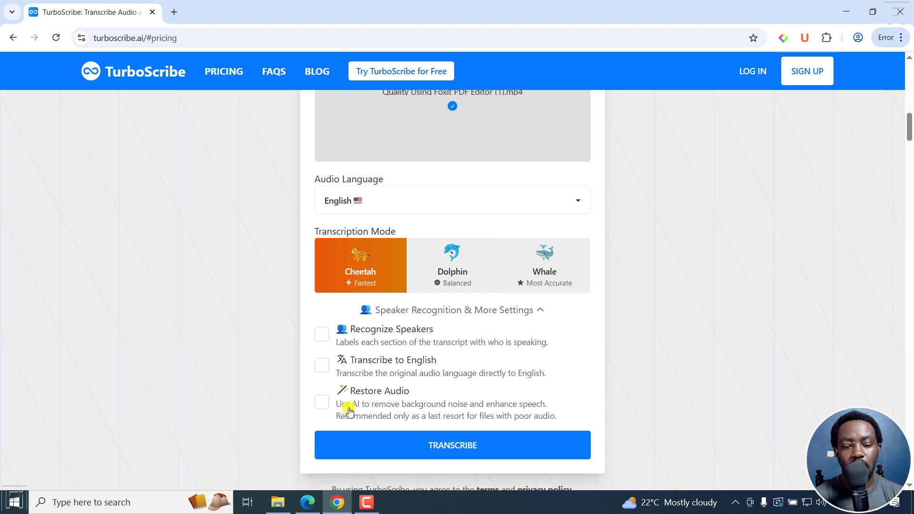
{"action": "mouse_move", "coordinate": [440, 406]}
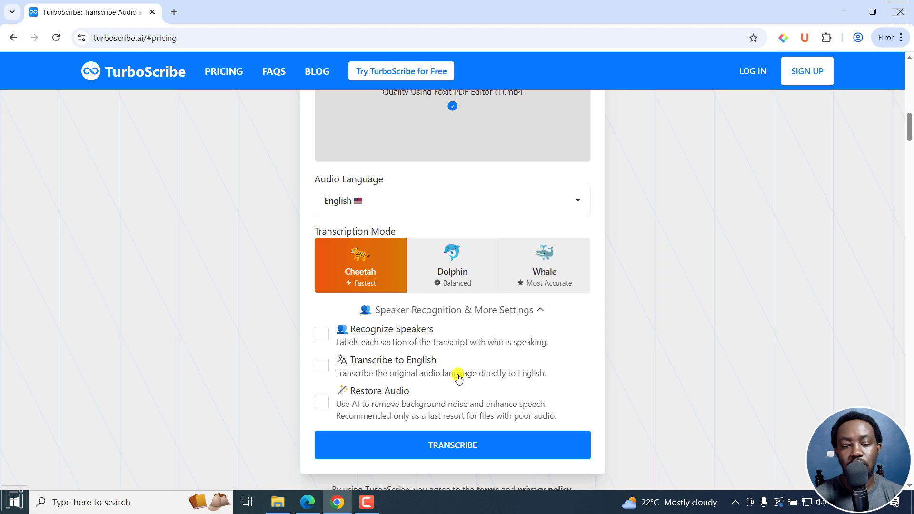
{"action": "mouse_move", "coordinate": [623, 398]}
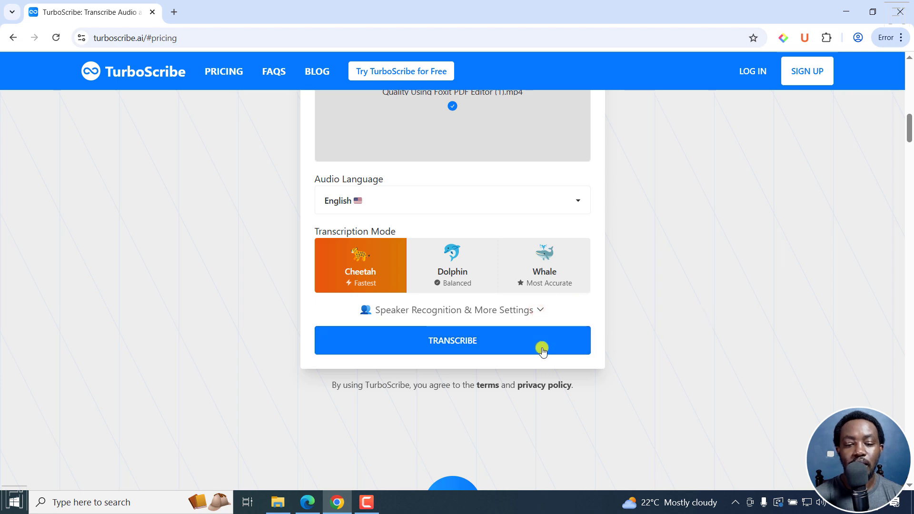
Step: Transcribe the Foxit PDF video in Cheetah mode and open the finished transcript
{"action": "left_click", "coordinate": [452, 340]}
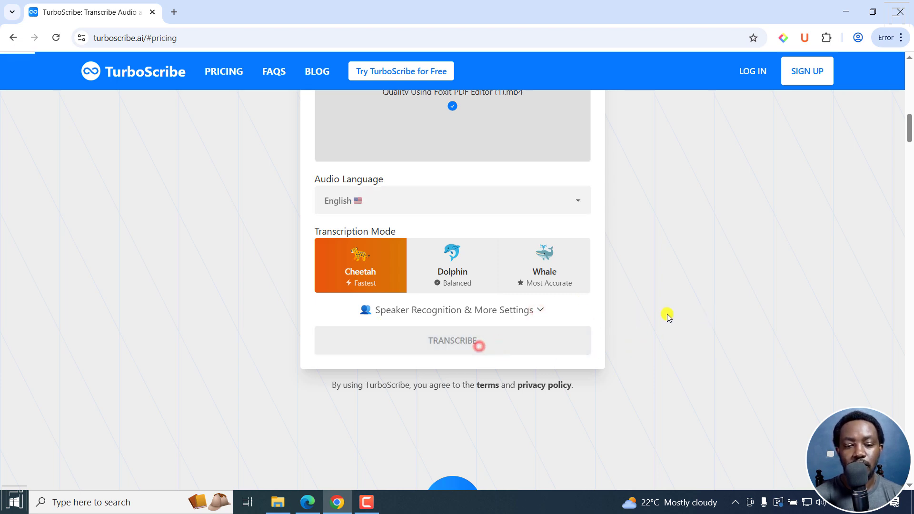
{"action": "left_click", "coordinate": [452, 341]}
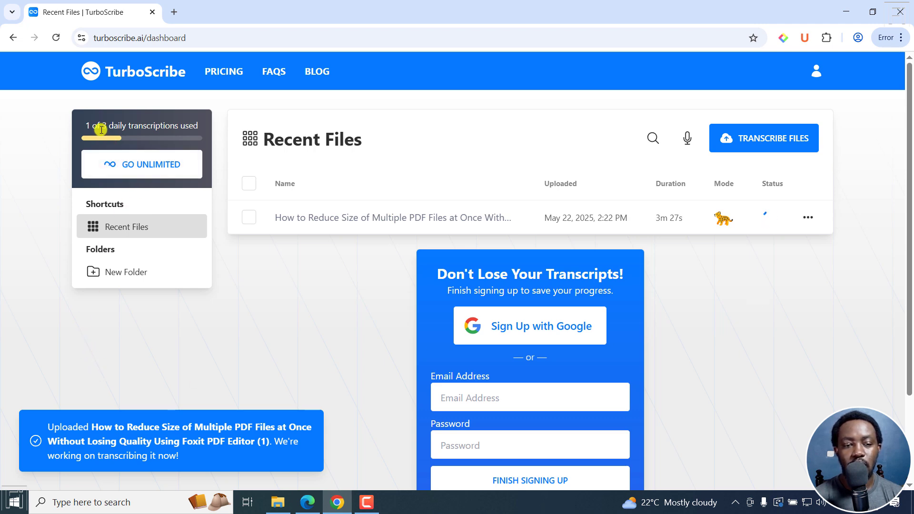
{"action": "mouse_move", "coordinate": [431, 124]}
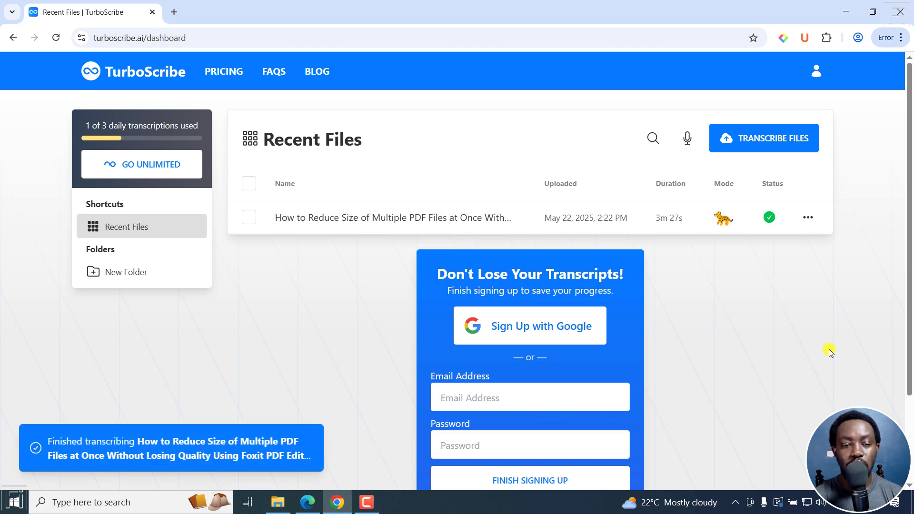
{"action": "mouse_move", "coordinate": [509, 418]}
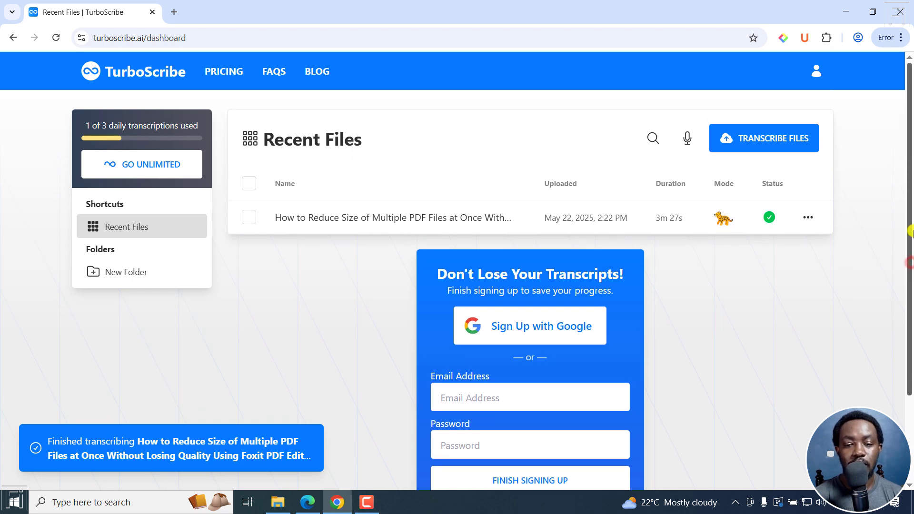
{"action": "mouse_move", "coordinate": [753, 171]}
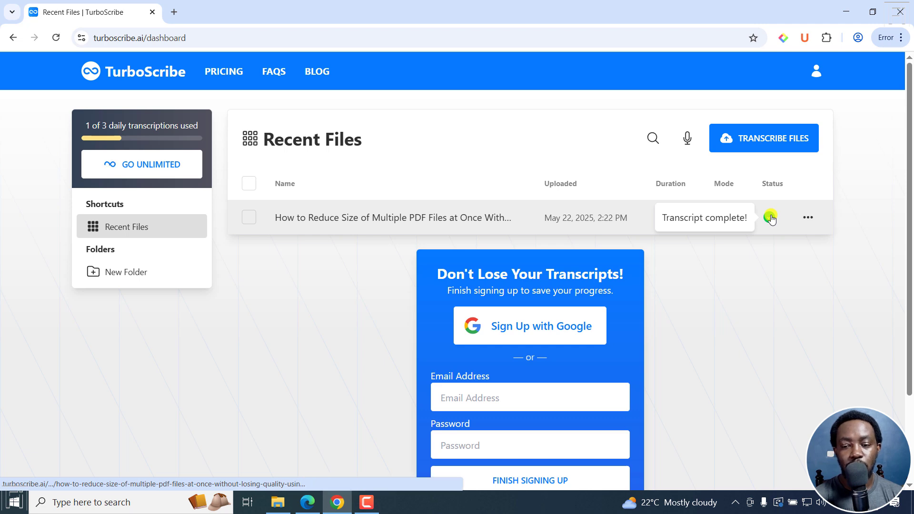
{"action": "left_click", "coordinate": [379, 218]}
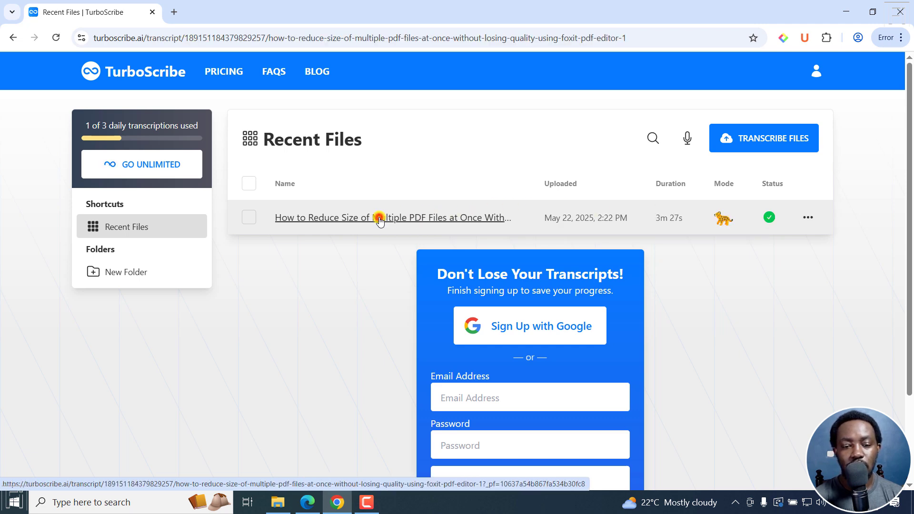
Step: Play the transcript audio briefly, pausing it at 0:12
{"action": "left_click", "coordinate": [392, 217]}
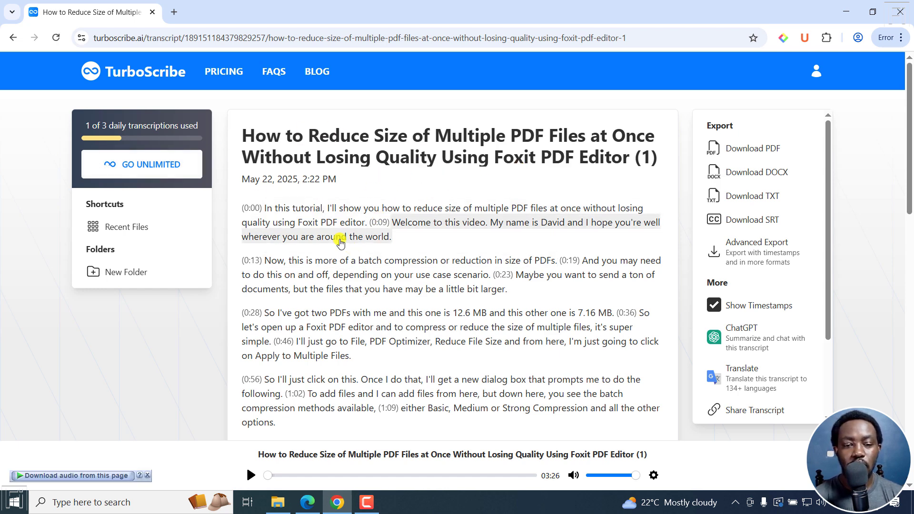
{"action": "left_click", "coordinate": [251, 475]}
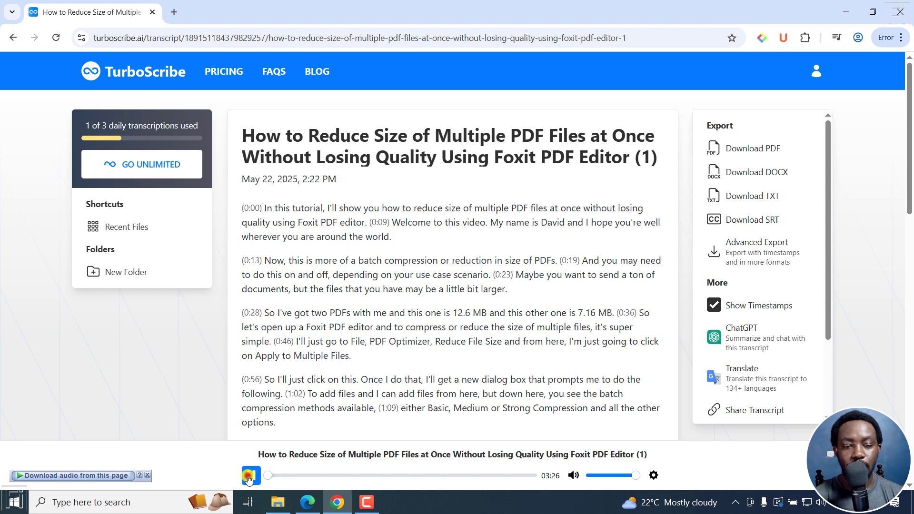
{"action": "left_click", "coordinate": [251, 475]}
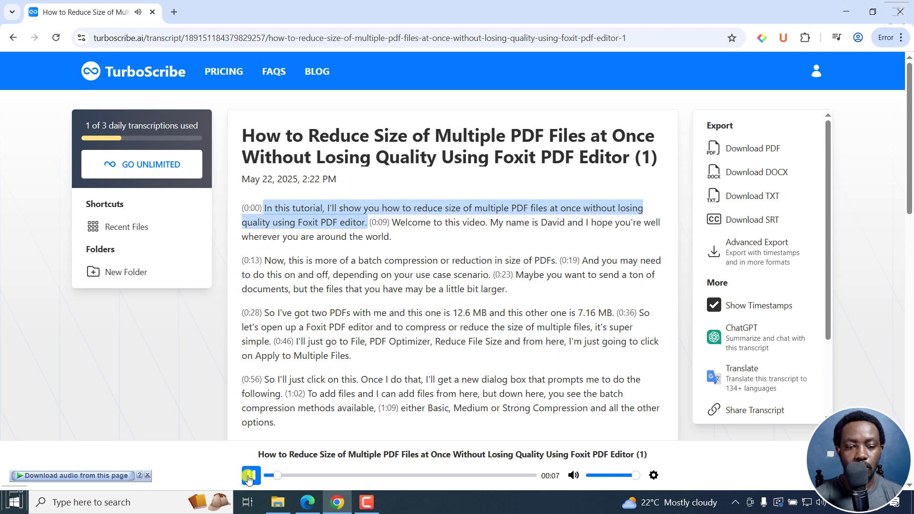
{"action": "left_click", "coordinate": [252, 476]}
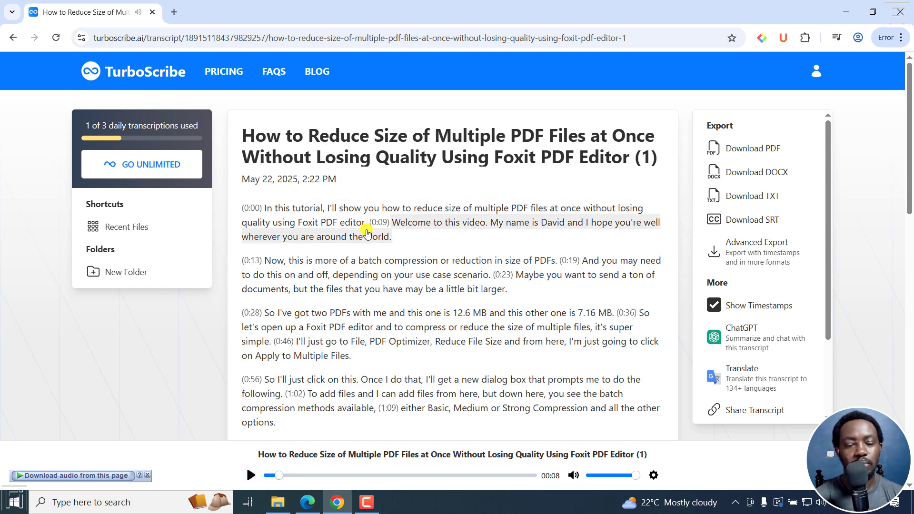
{"action": "mouse_move", "coordinate": [423, 240]}
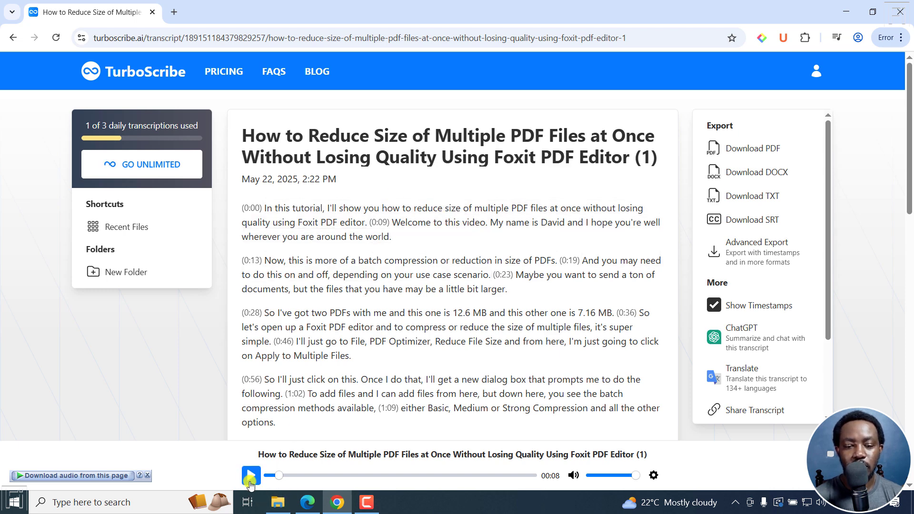
{"action": "left_click", "coordinate": [251, 475]}
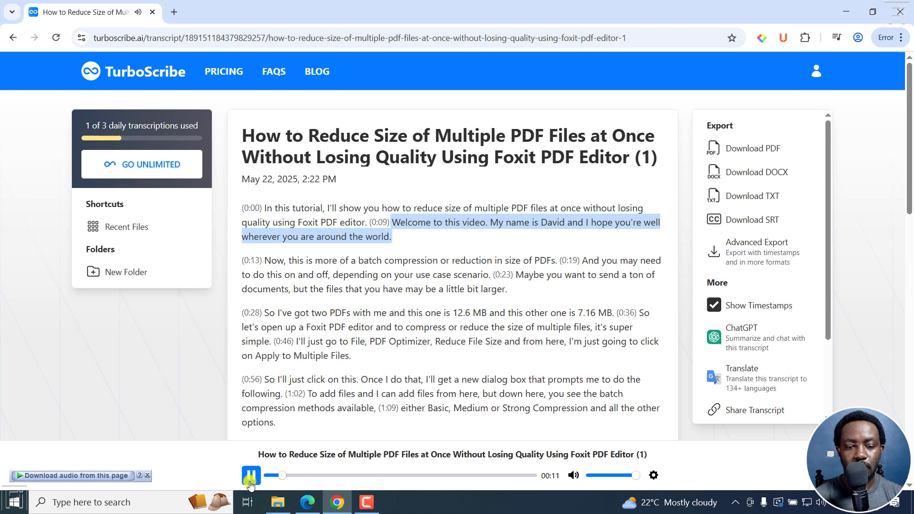
{"action": "left_click", "coordinate": [251, 475]}
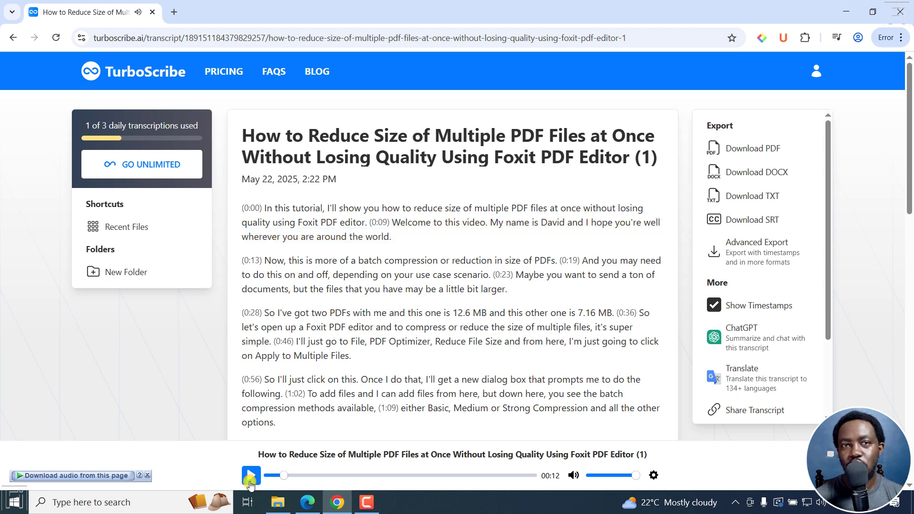
{"action": "left_click", "coordinate": [251, 475]}
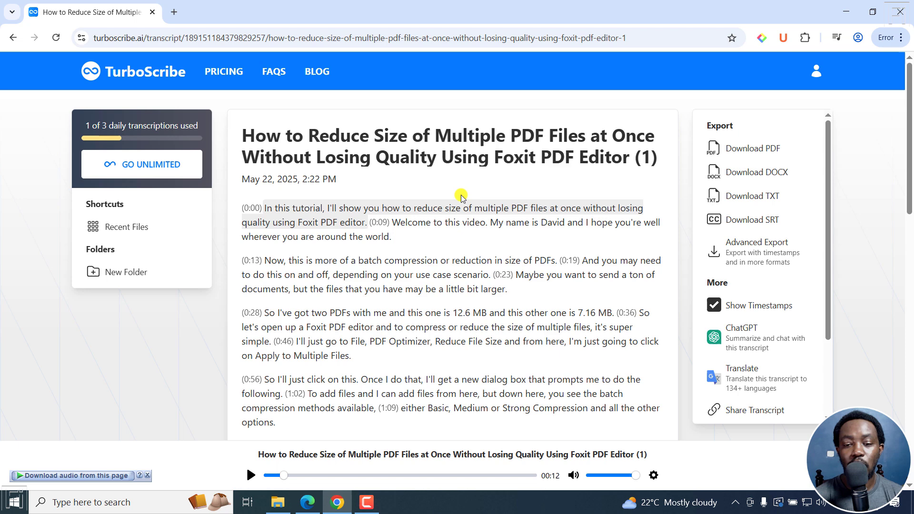
Step: Enable Edit Transcript mode from the right-hand panel
{"action": "scroll", "scroll_direction": "down", "scroll_amount": 3}
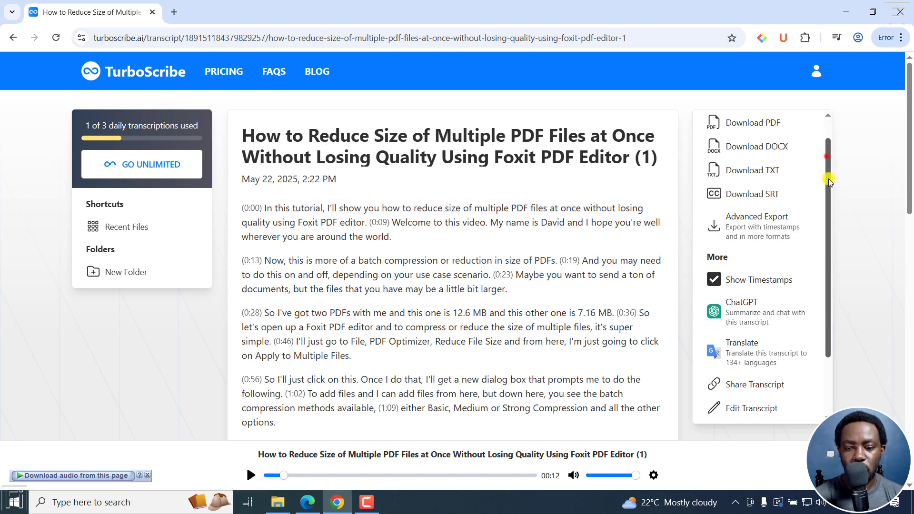
{"action": "scroll", "scroll_direction": "down", "scroll_amount": 3}
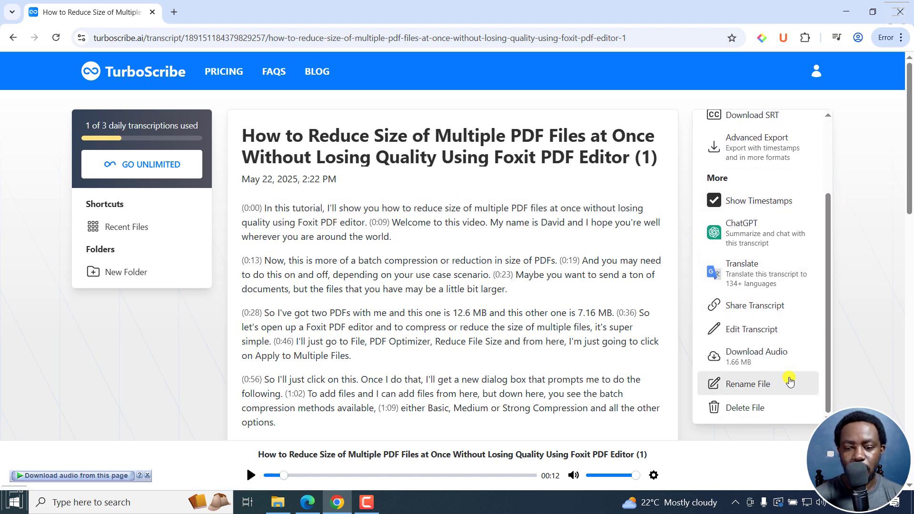
{"action": "left_click", "coordinate": [752, 329]}
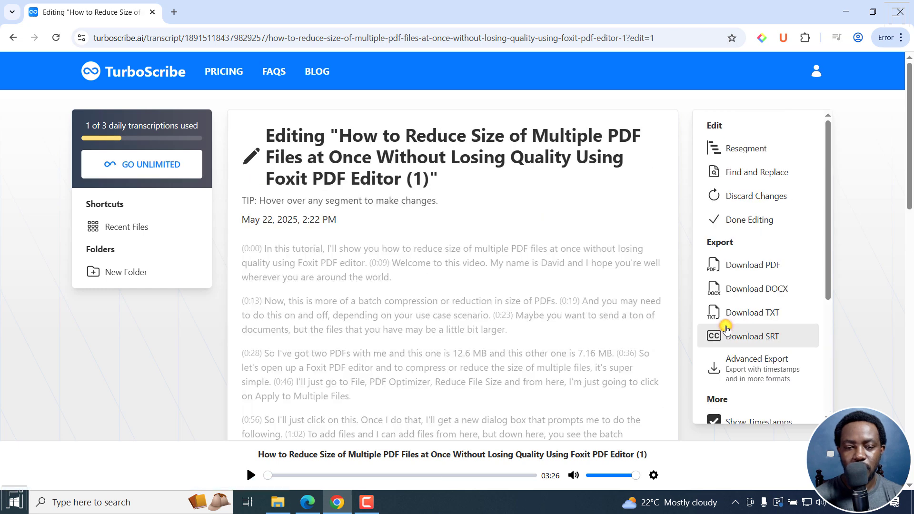
{"action": "mouse_move", "coordinate": [364, 269]}
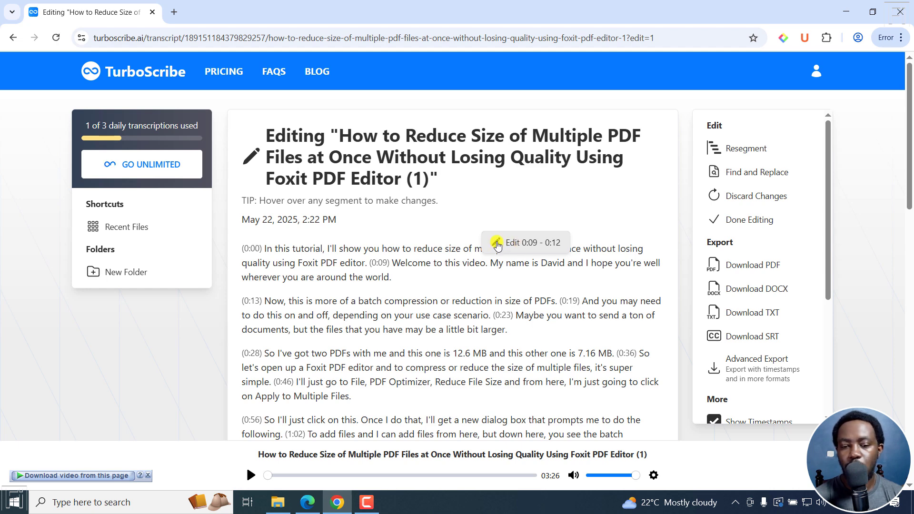
{"action": "mouse_move", "coordinate": [569, 246]}
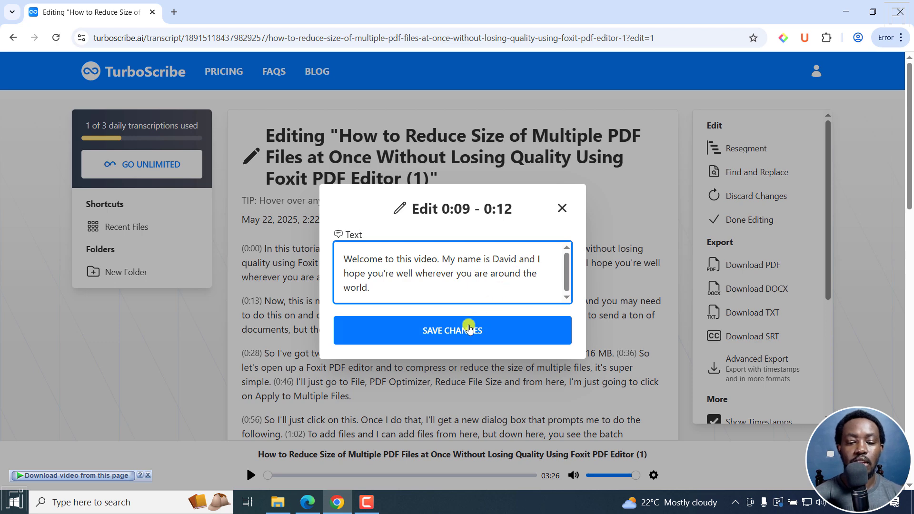
{"action": "left_click", "coordinate": [452, 330]}
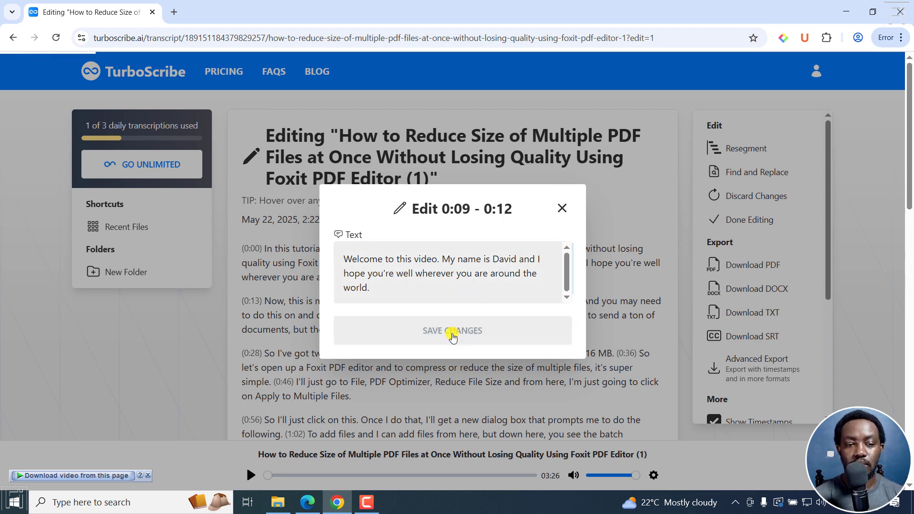
{"action": "left_click", "coordinate": [452, 331]}
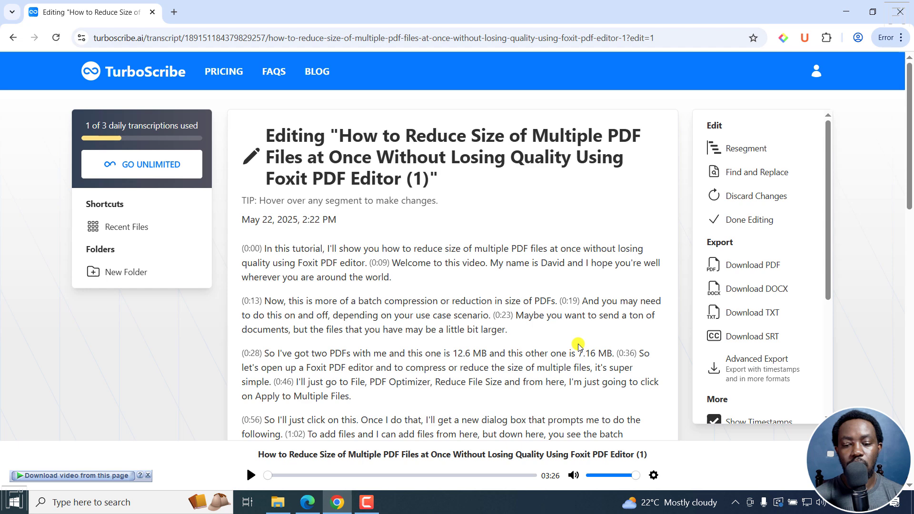
{"action": "mouse_move", "coordinate": [751, 172]}
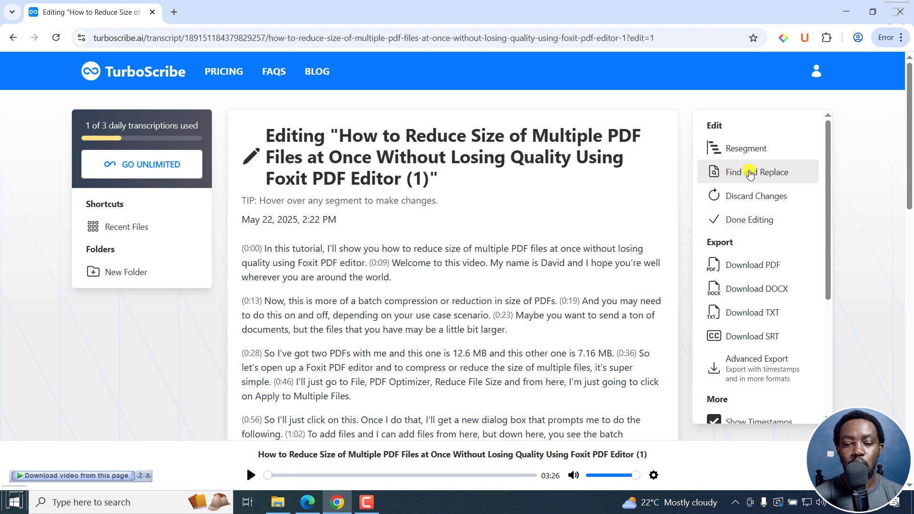
{"action": "mouse_move", "coordinate": [748, 158]}
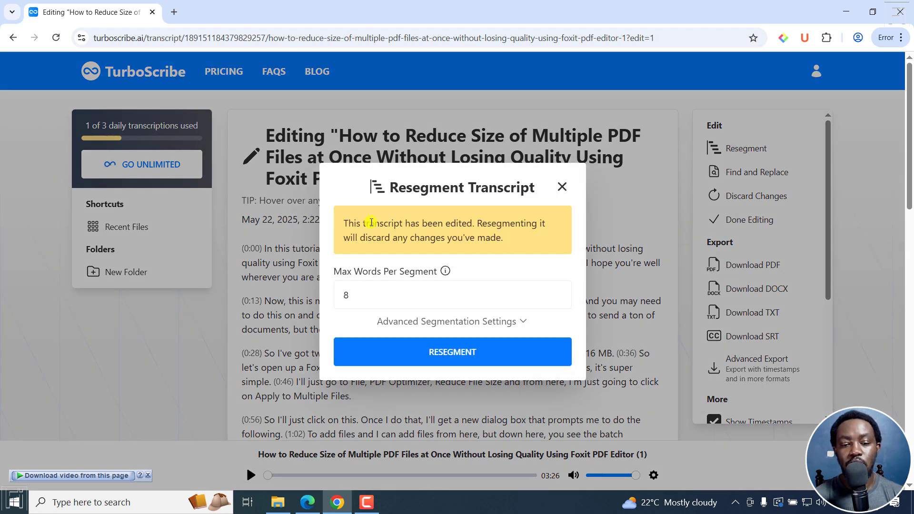
{"action": "mouse_move", "coordinate": [434, 239]}
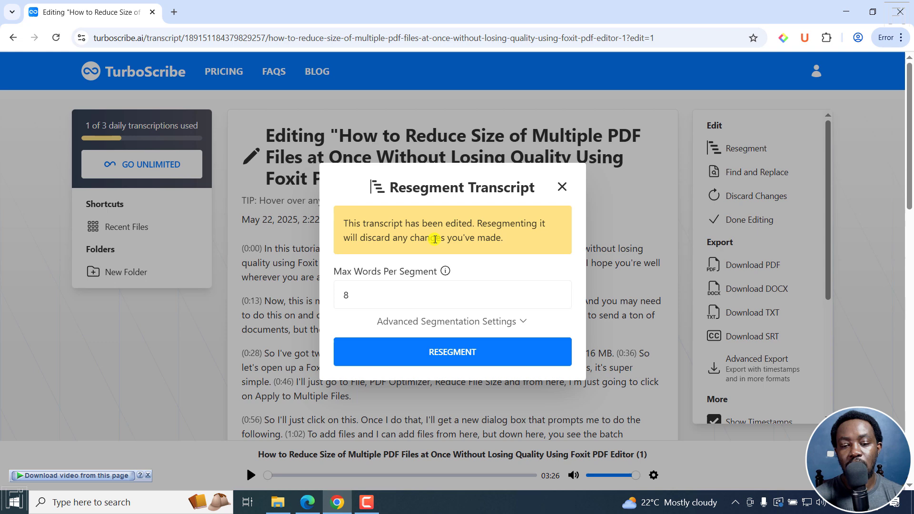
{"action": "mouse_move", "coordinate": [467, 259]}
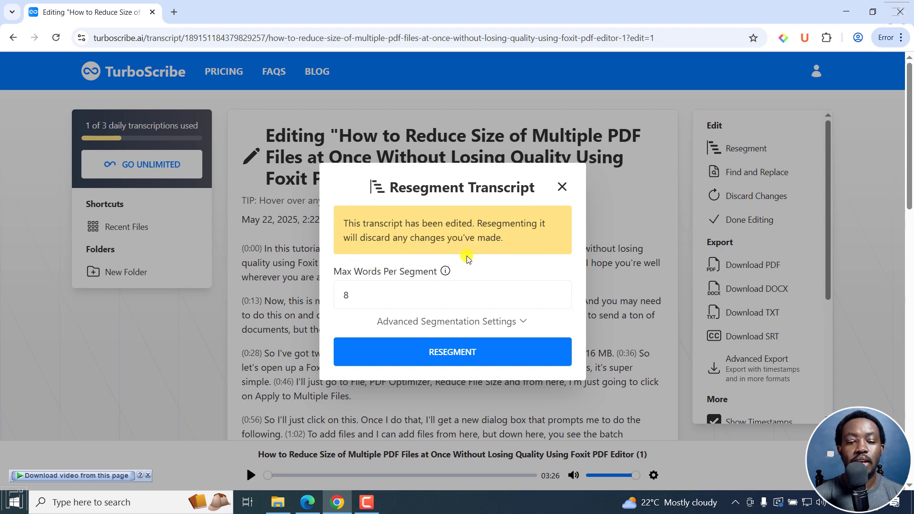
Step: Resegment with Max Duration 7 seconds and Max Characters 37 in Advanced Segmentation Settings
{"action": "left_click", "coordinate": [451, 321]}
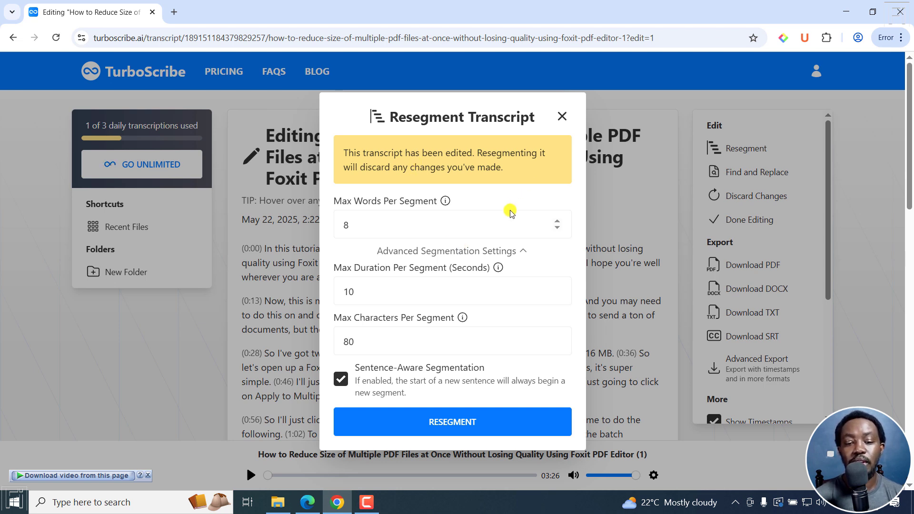
{"action": "mouse_move", "coordinate": [338, 216]}
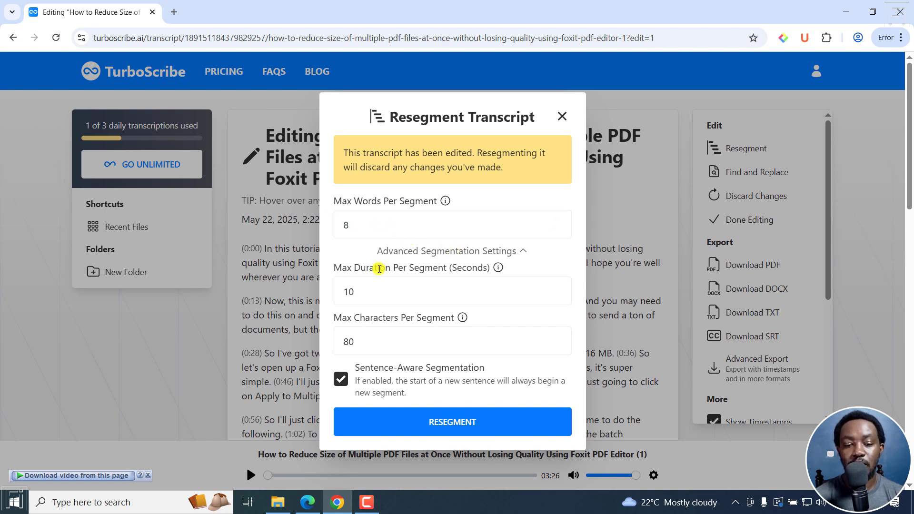
{"action": "mouse_move", "coordinate": [468, 272]}
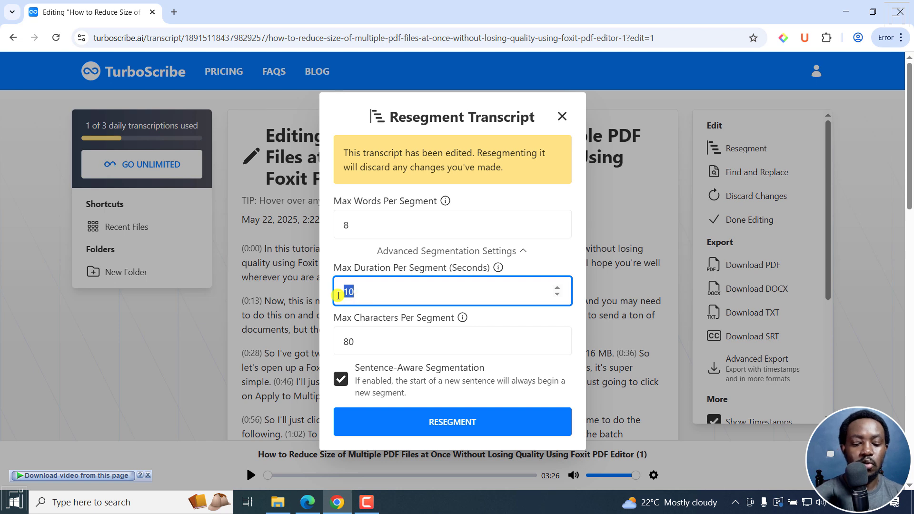
{"action": "type", "text": "7"}
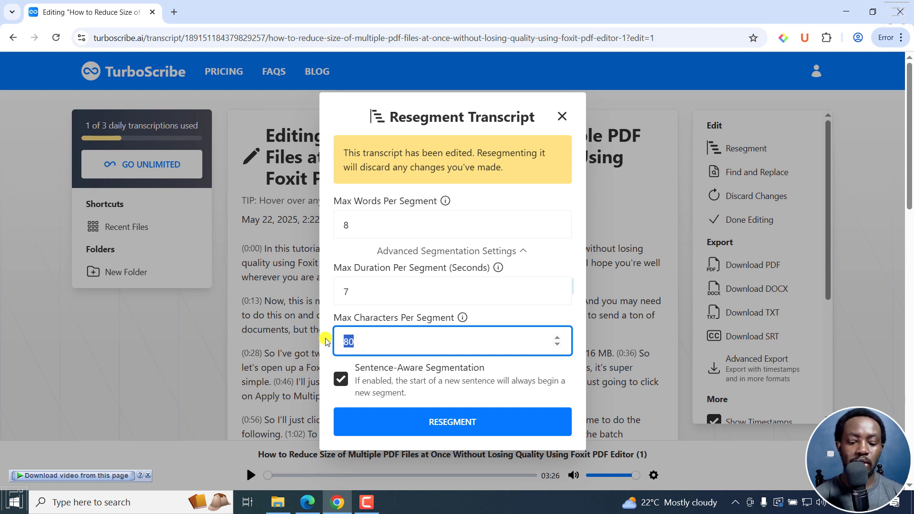
{"action": "type", "text": "37"}
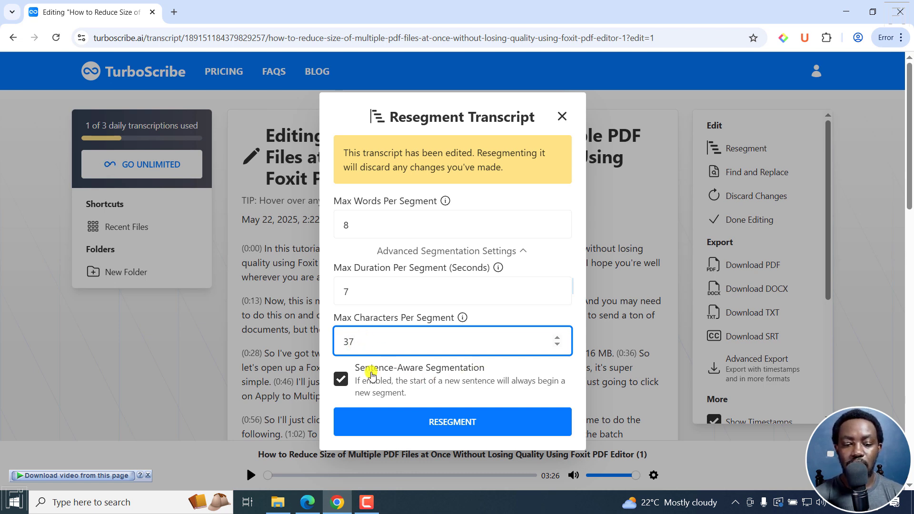
{"action": "left_click", "coordinate": [452, 422]}
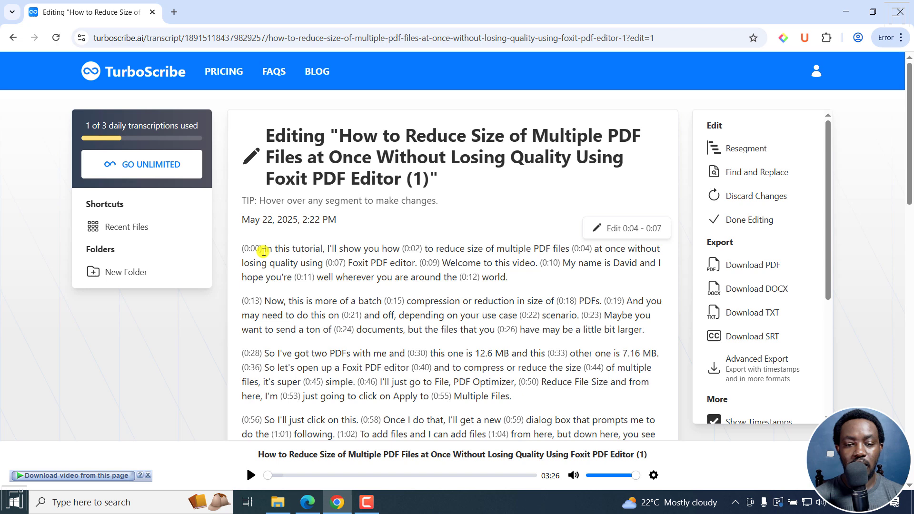
{"action": "mouse_move", "coordinate": [574, 280]}
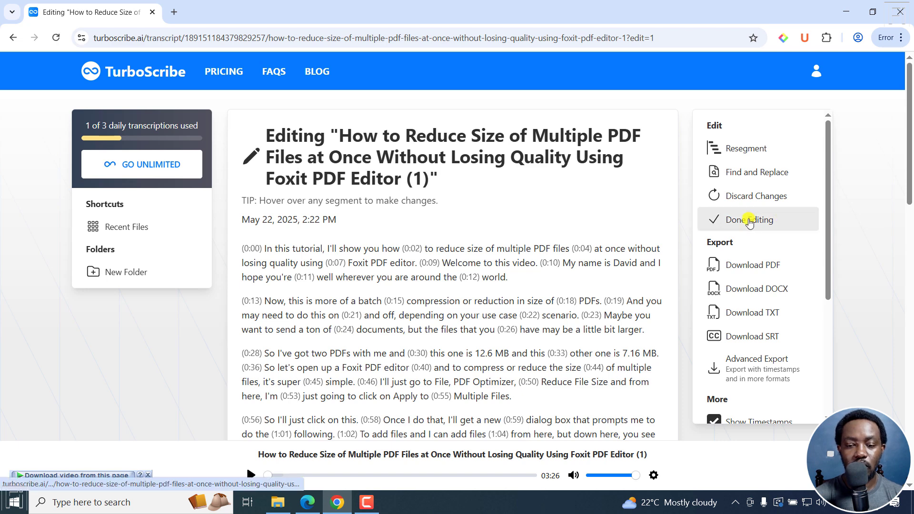
Step: Download the resegmented transcript via Download SRT in the Export panel
{"action": "left_click", "coordinate": [750, 219]}
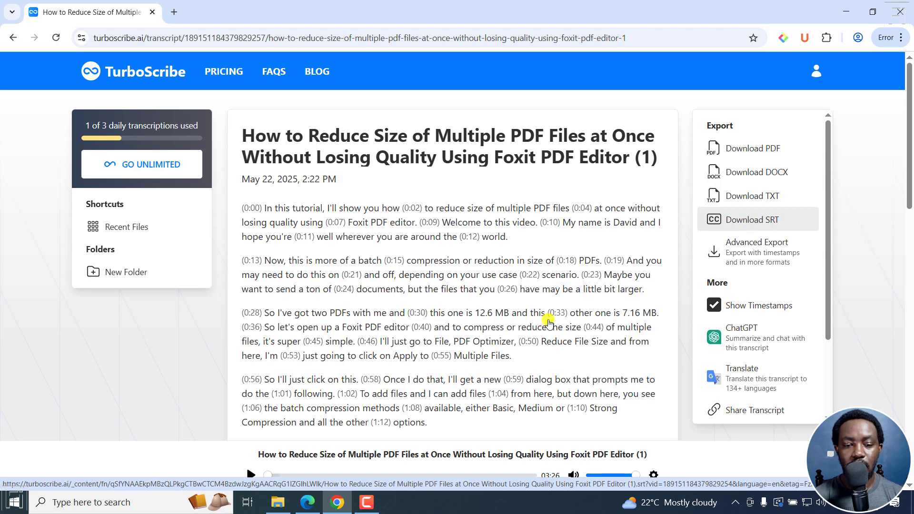
{"action": "mouse_move", "coordinate": [825, 214]}
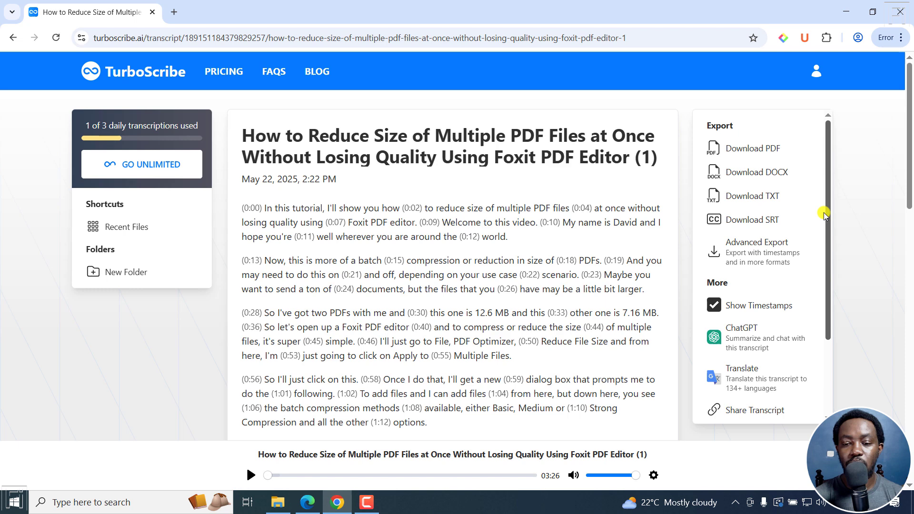
{"action": "mouse_move", "coordinate": [875, 261]}
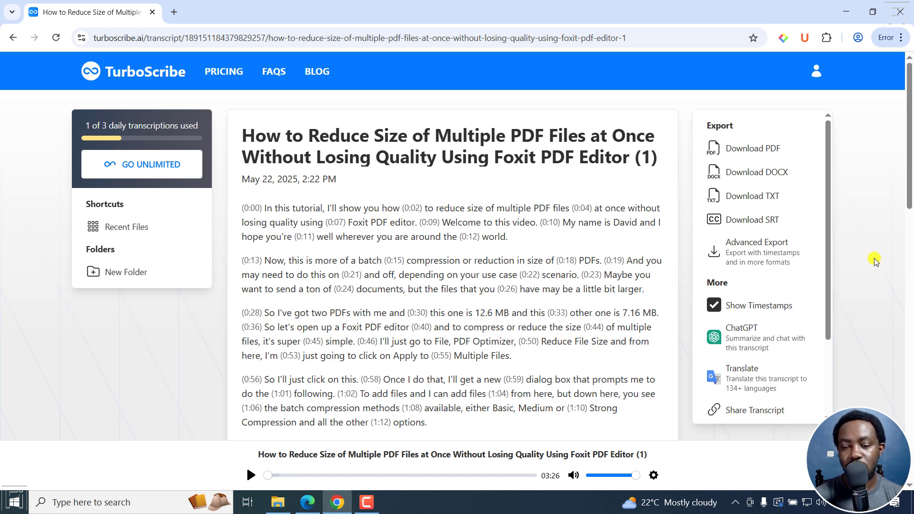
{"action": "mouse_move", "coordinate": [752, 220]}
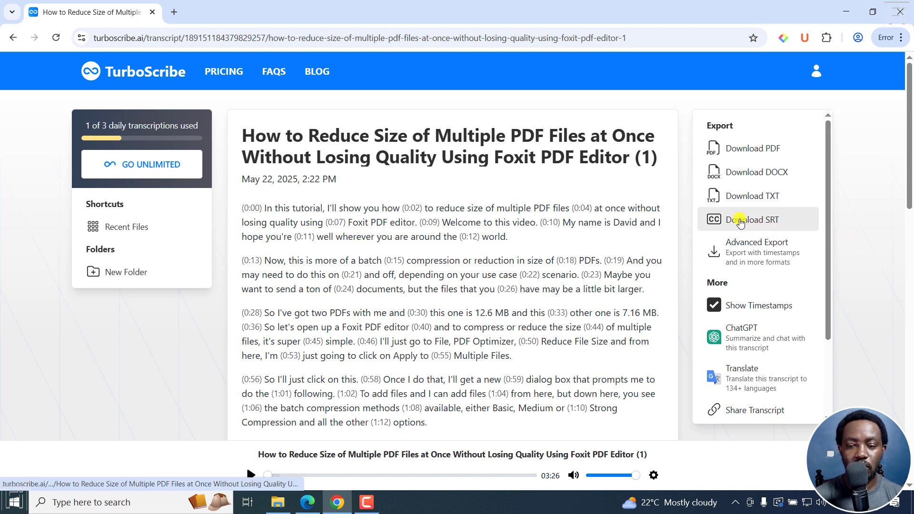
{"action": "left_click", "coordinate": [751, 219]}
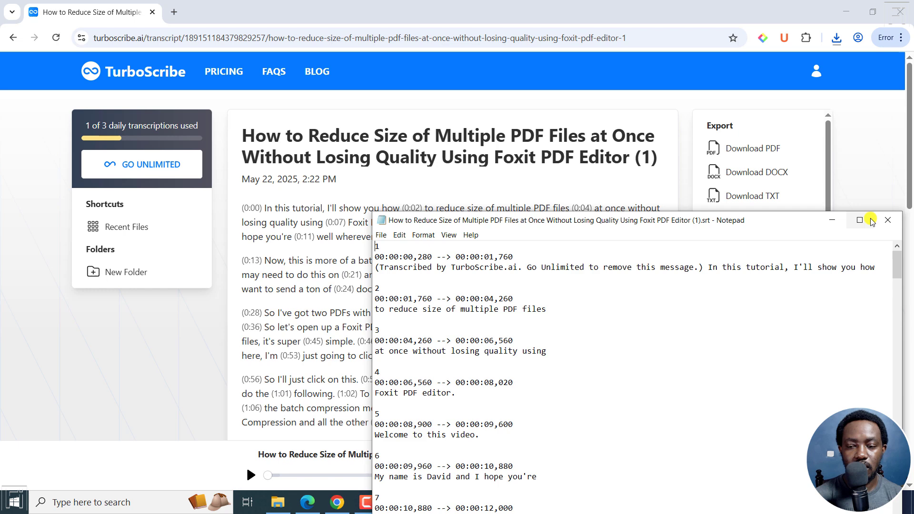
Step: Maximize Notepad and delete the 'Transcribed by TurboScribe.ai' note from subtitle 1
{"action": "left_click", "coordinate": [860, 220]}
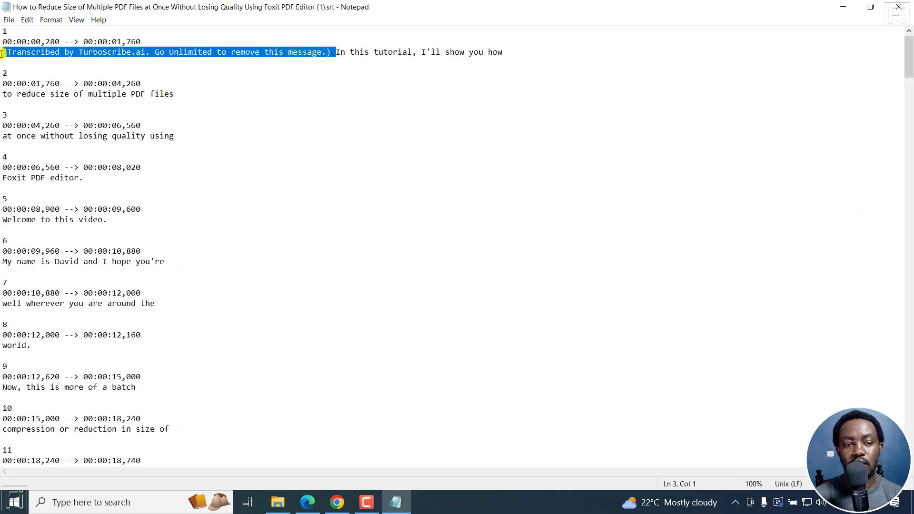
{"action": "mouse_move", "coordinate": [157, 59]}
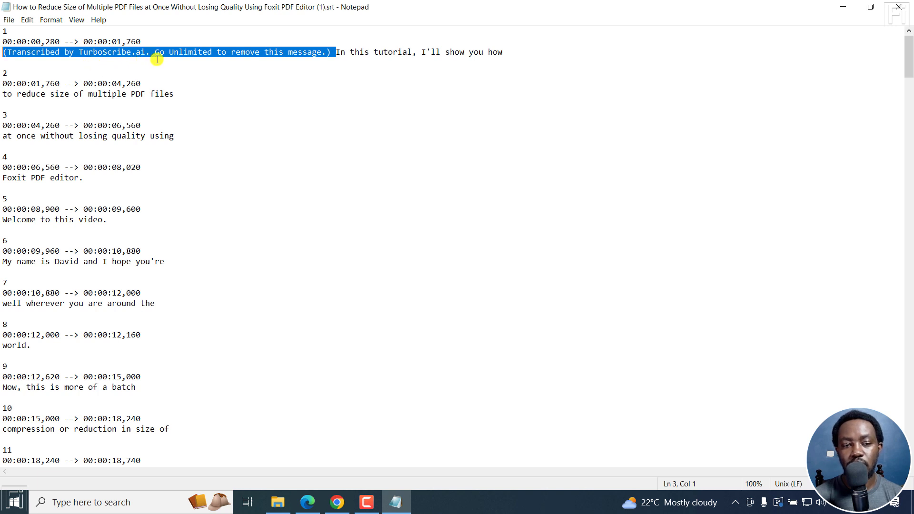
{"action": "mouse_move", "coordinate": [312, 65]}
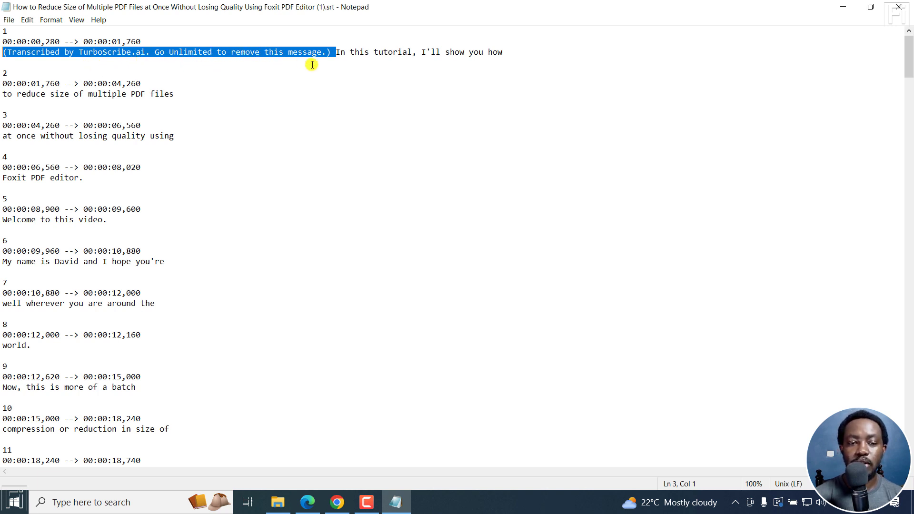
{"action": "mouse_move", "coordinate": [354, 134]}
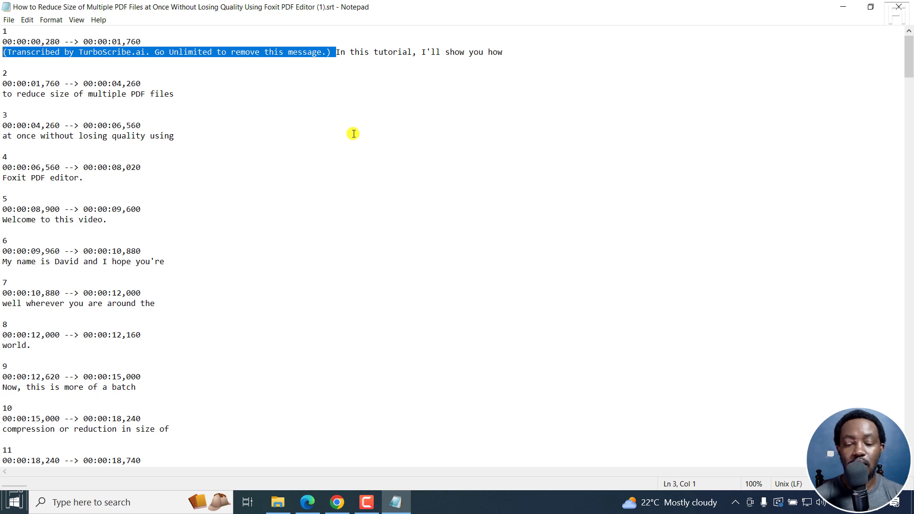
{"action": "key", "text": "Delete"}
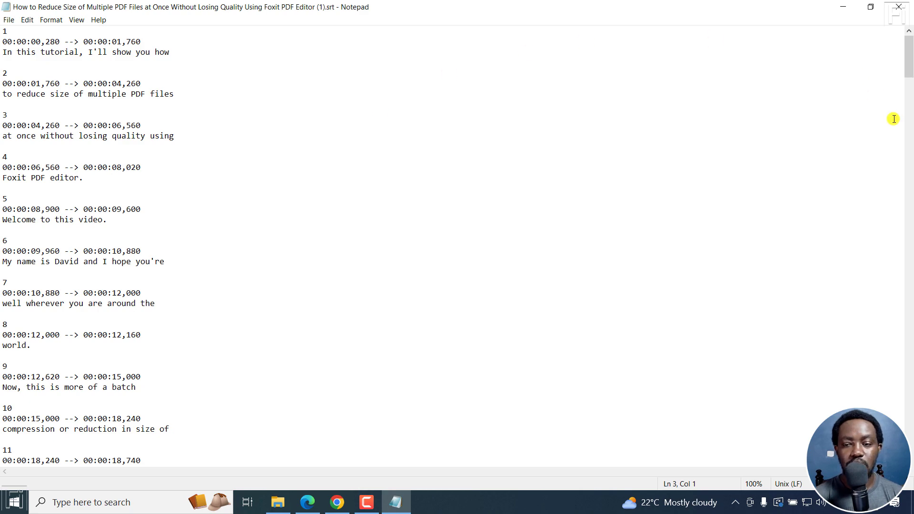
{"action": "scroll", "scroll_direction": "down", "scroll_amount": 3}
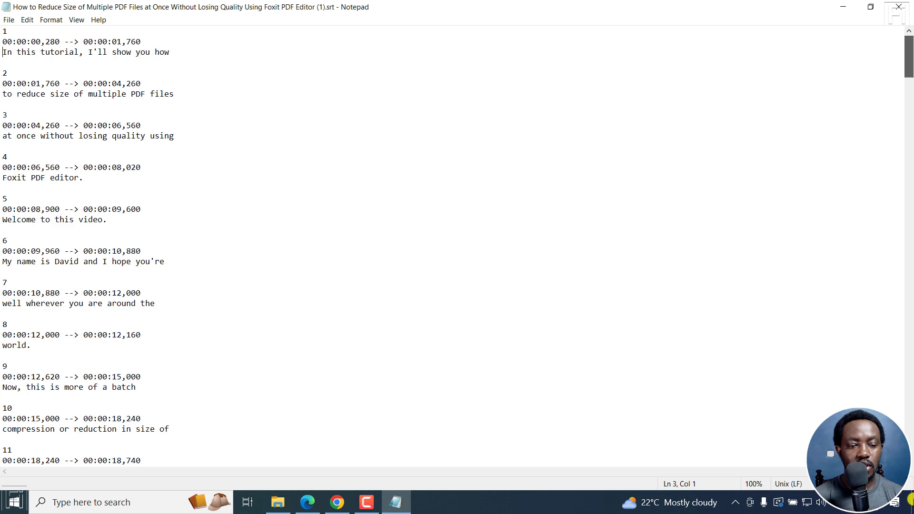
{"action": "scroll", "scroll_direction": "down", "scroll_amount": 3}
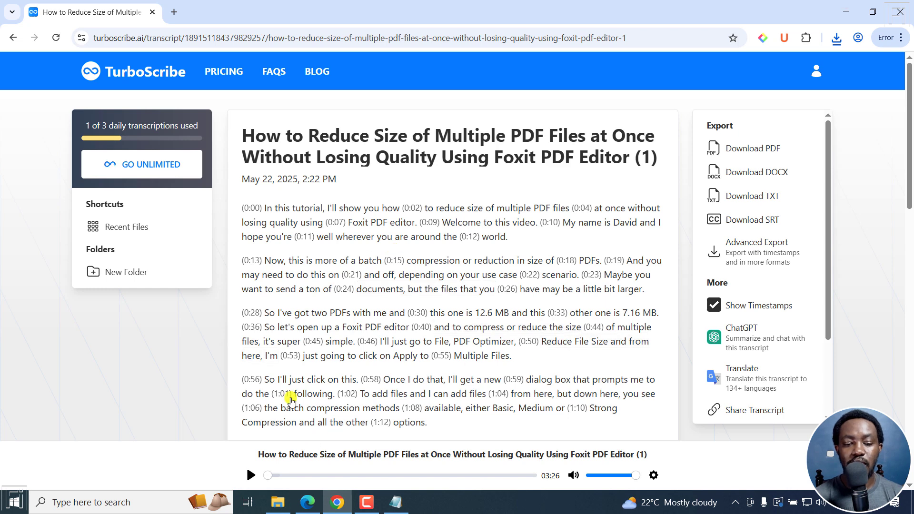
{"action": "mouse_move", "coordinate": [446, 359]}
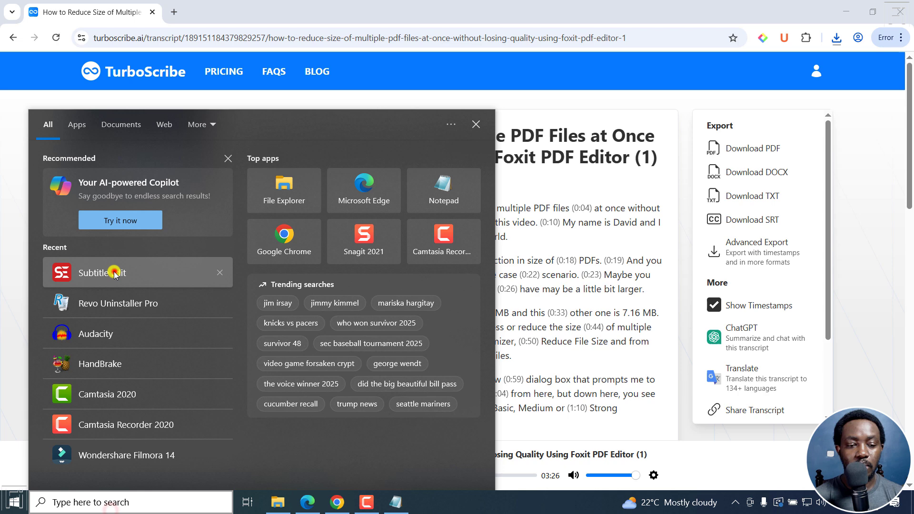
Step: Launch Subtitle Edit, load the Foxit tutorial .mp4, and open its .srt from Downloads
{"action": "left_click", "coordinate": [102, 273]}
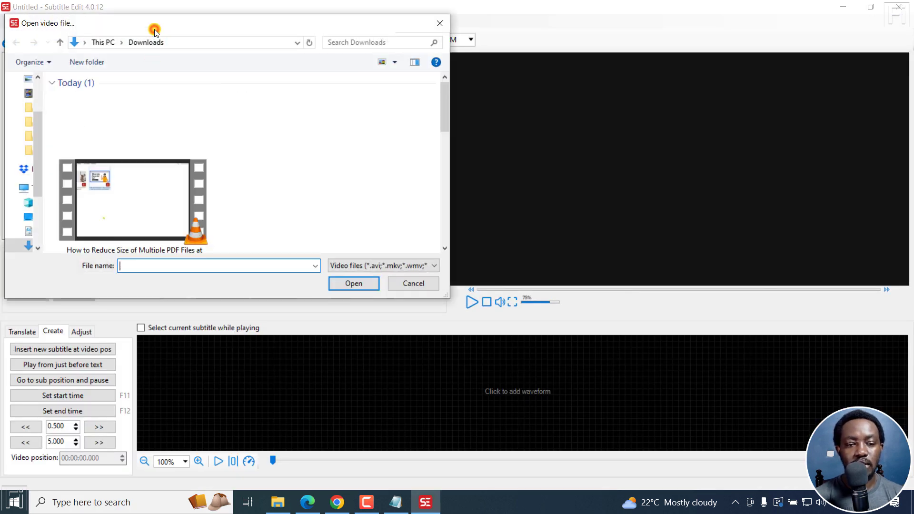
{"action": "left_click", "coordinate": [413, 283]}
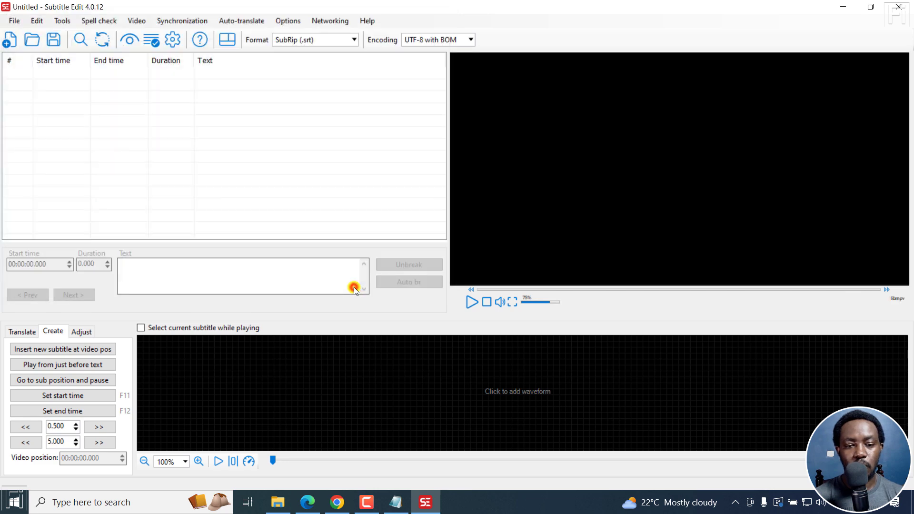
{"action": "left_click", "coordinate": [13, 21]}
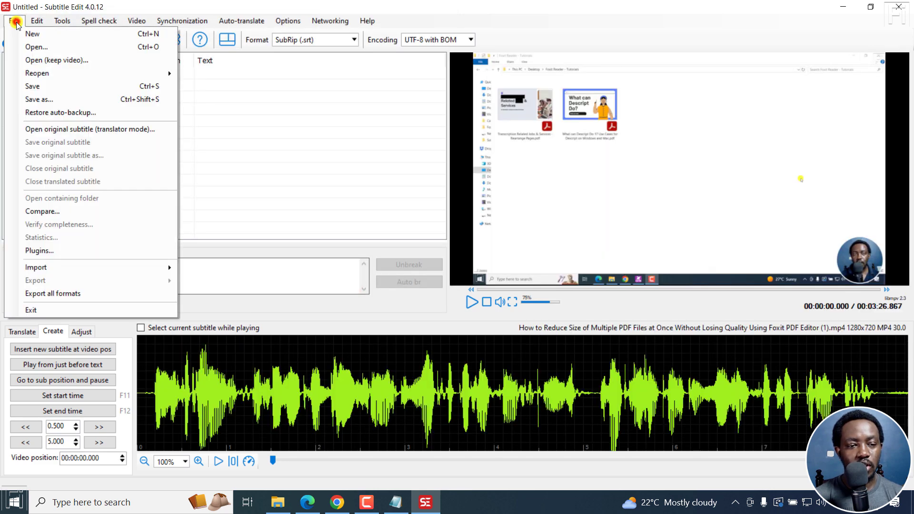
{"action": "left_click", "coordinate": [36, 47]}
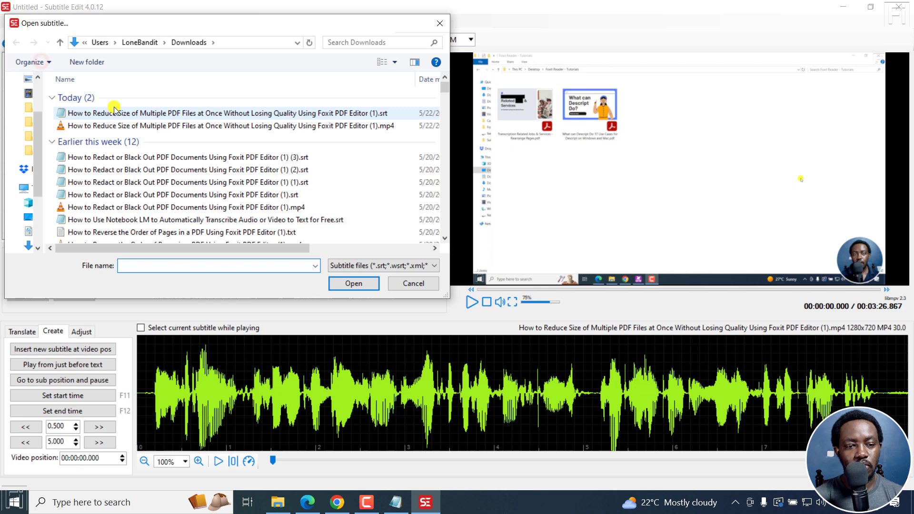
{"action": "left_click", "coordinate": [224, 114]}
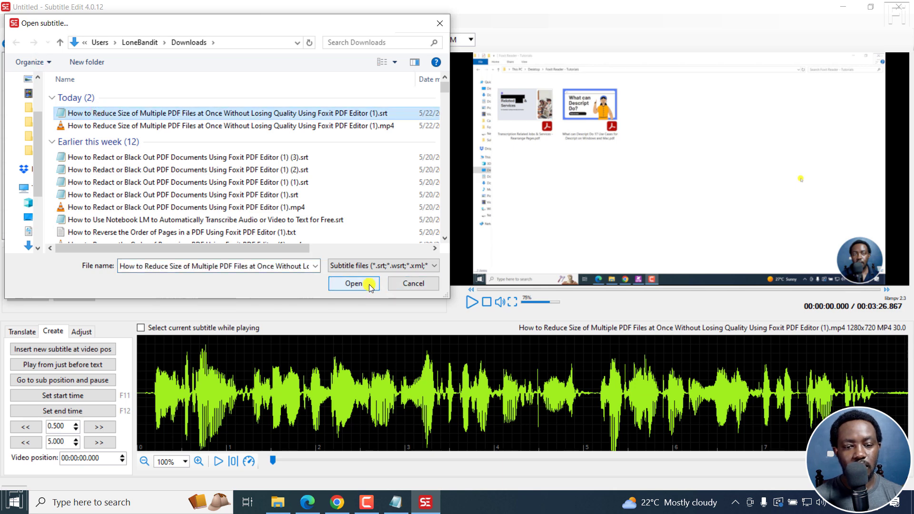
{"action": "left_click", "coordinate": [354, 283]}
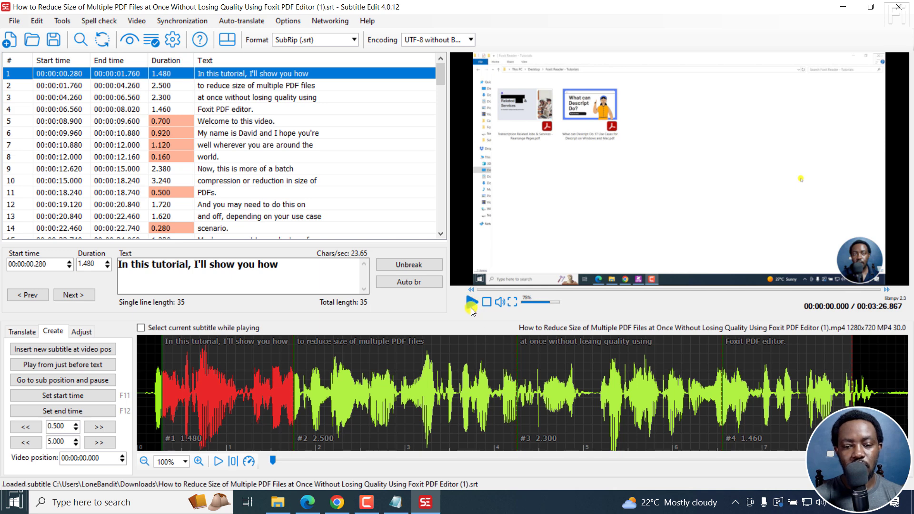
Step: Play and pause the subtitled video preview, then switch back to Chrome
{"action": "left_click", "coordinate": [473, 301]}
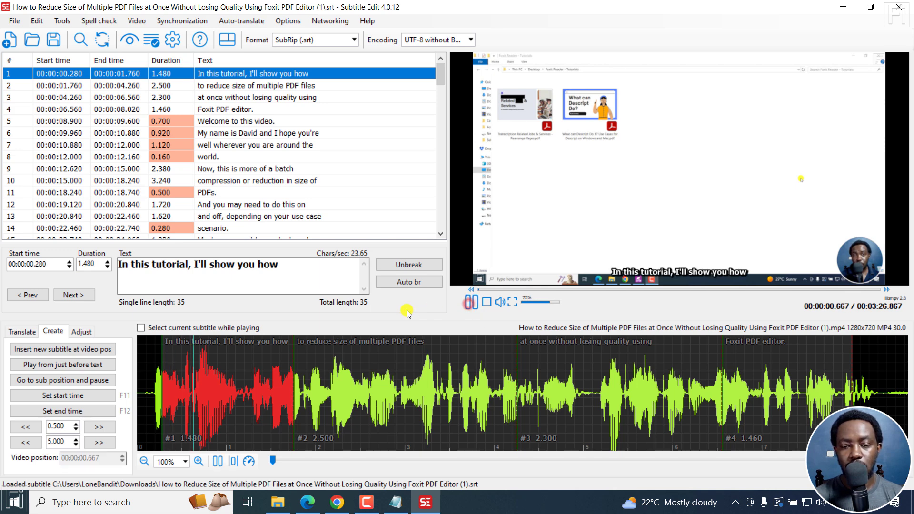
{"action": "left_click", "coordinate": [470, 301]}
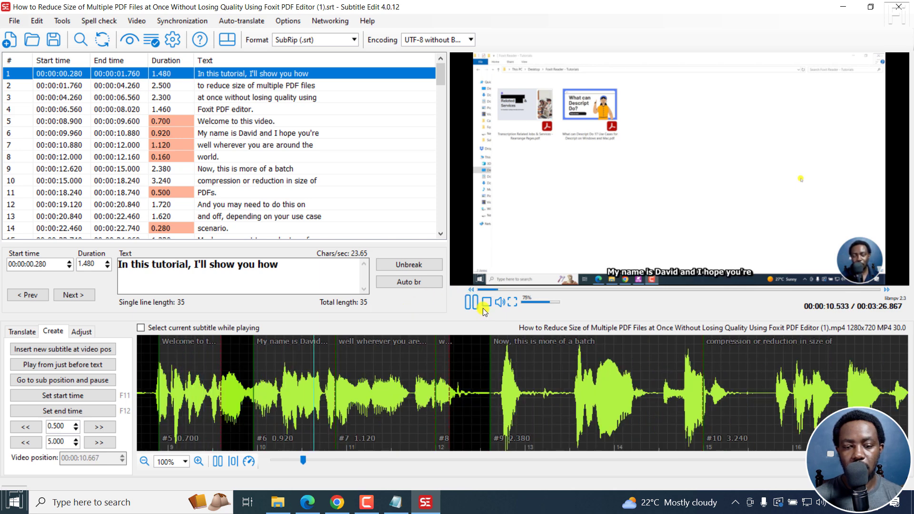
{"action": "left_click", "coordinate": [483, 302]}
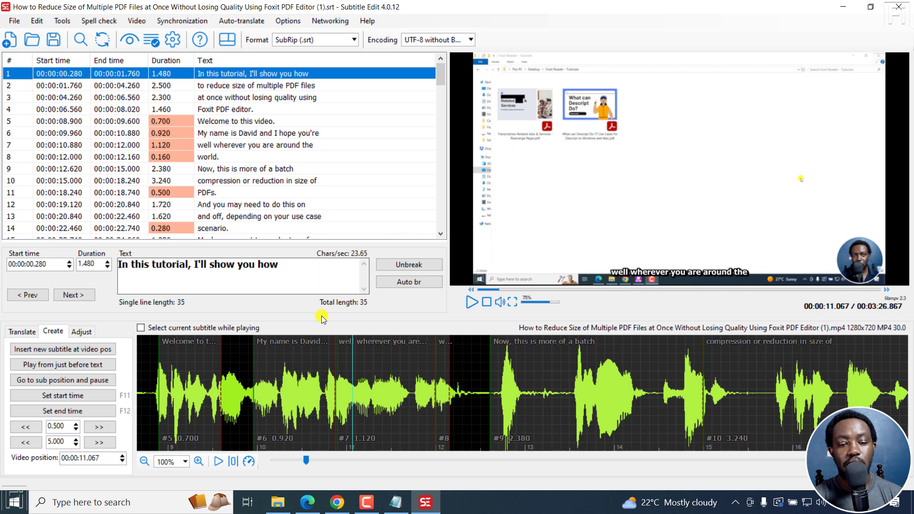
{"action": "mouse_move", "coordinate": [273, 328]}
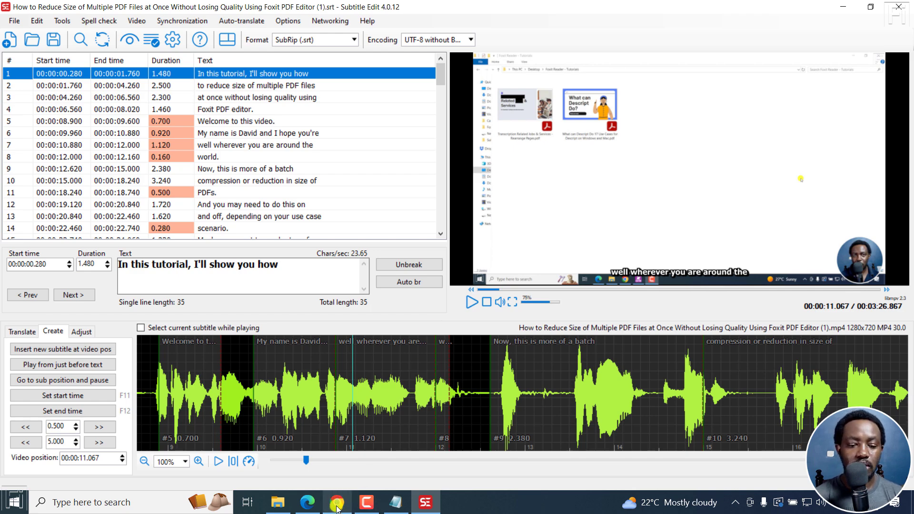
{"action": "left_click", "coordinate": [337, 502]}
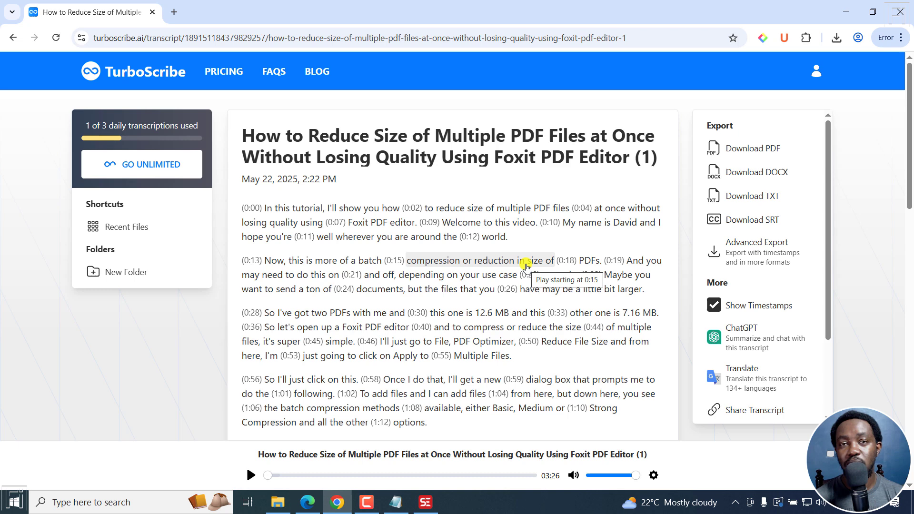